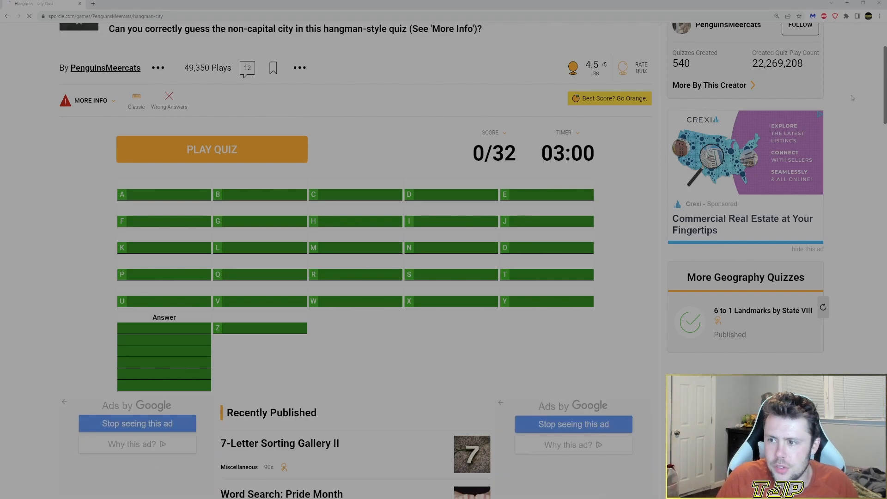
- Start the Hangman - City quiz from its Sporcle page
scroll(down, 3)
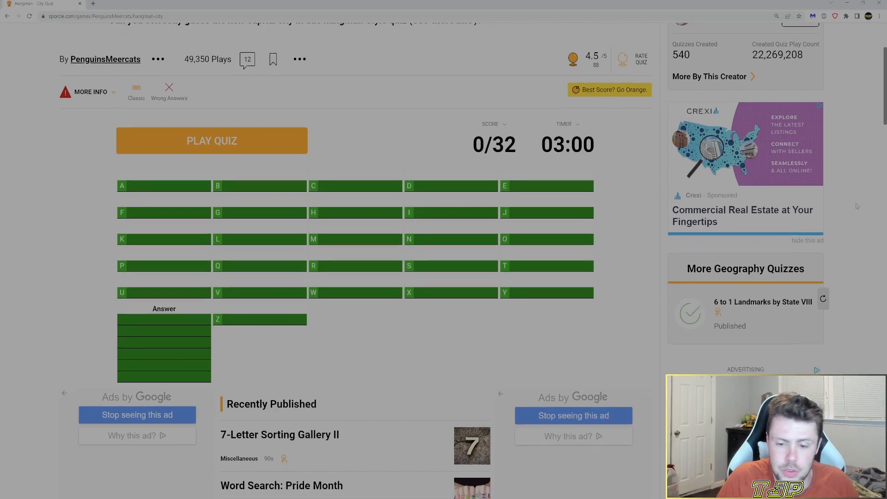
scroll(down, 3)
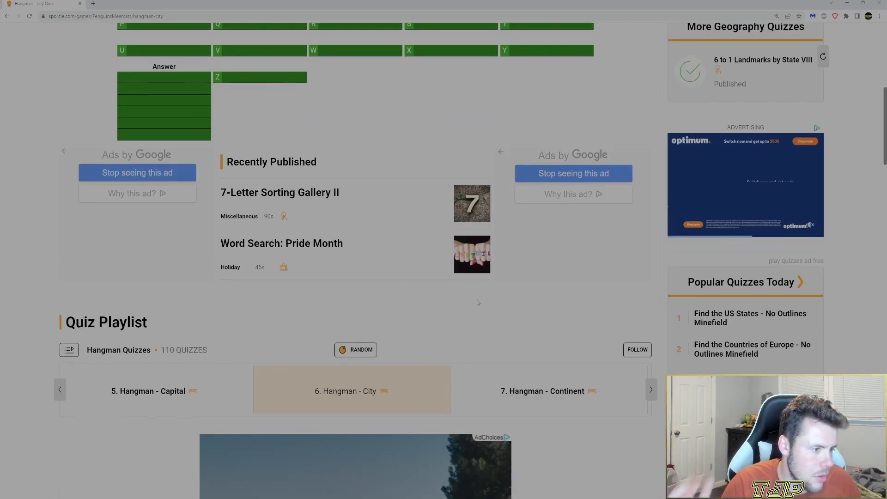
scroll(up, 3)
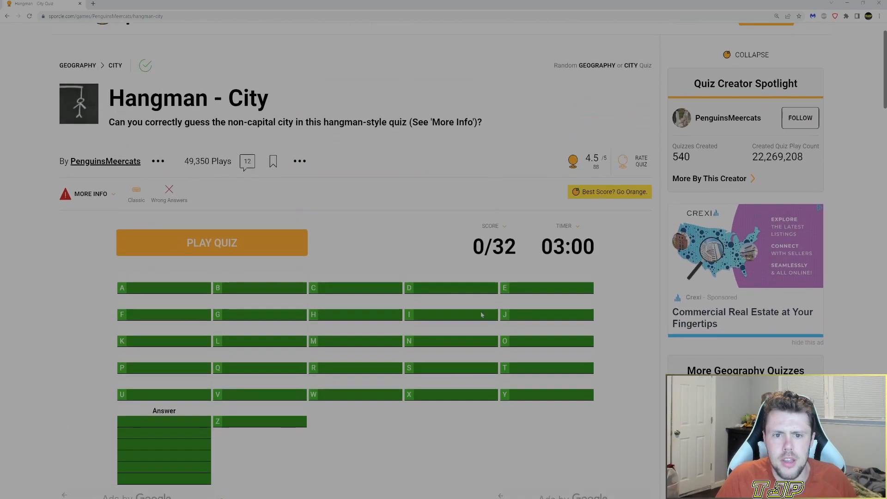
scroll(down, 3)
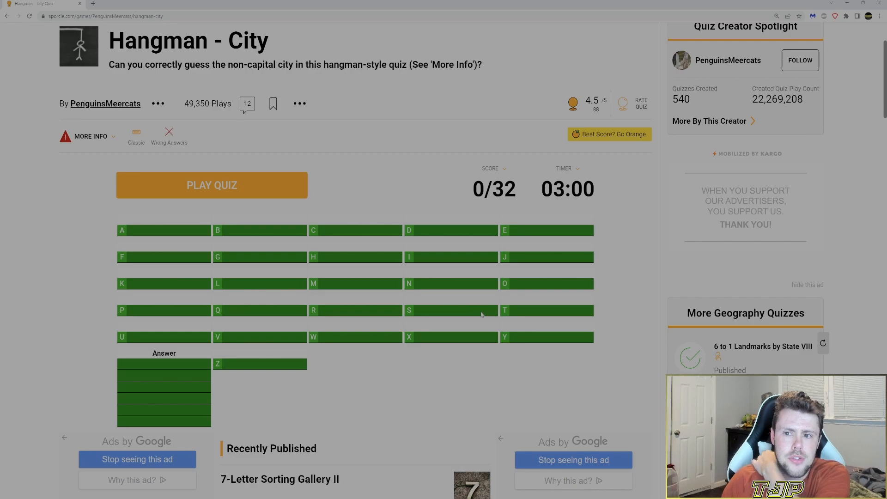
mouse_move(322, 298)
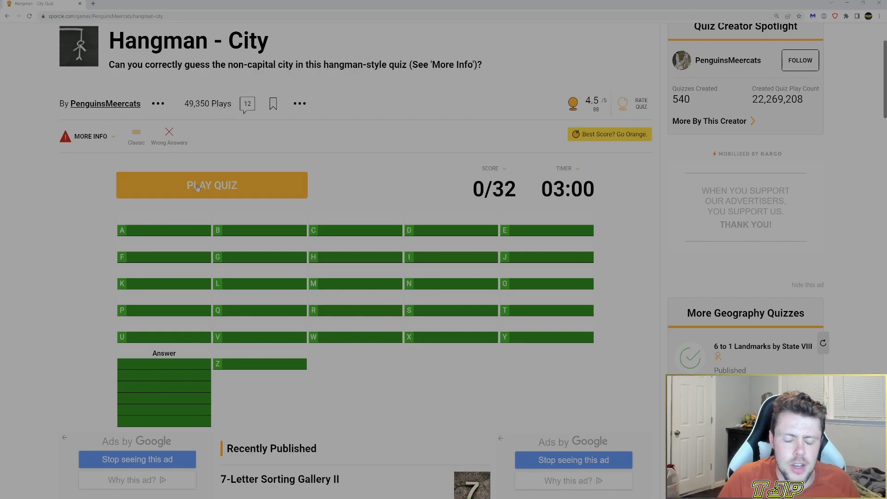
click(212, 185)
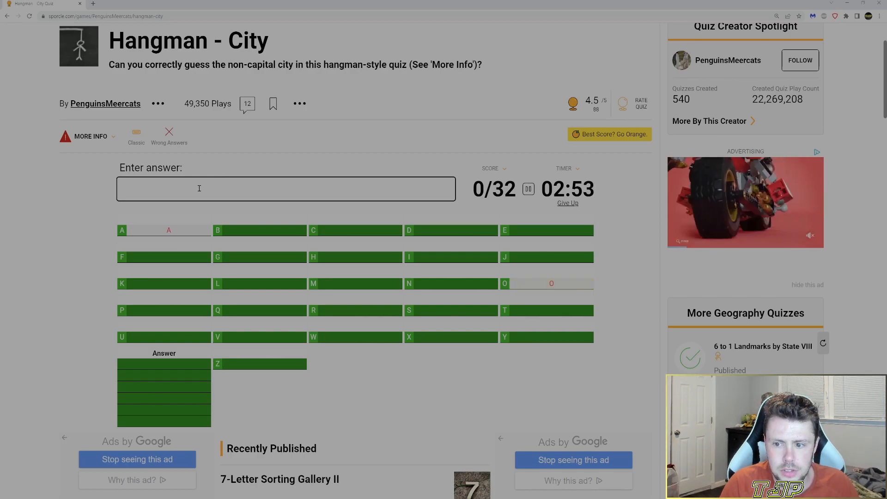
- Guess letters e, S, r, l, D then enter sydney, revealing S-Y-D-N-E-Y at 11/32
text(e)
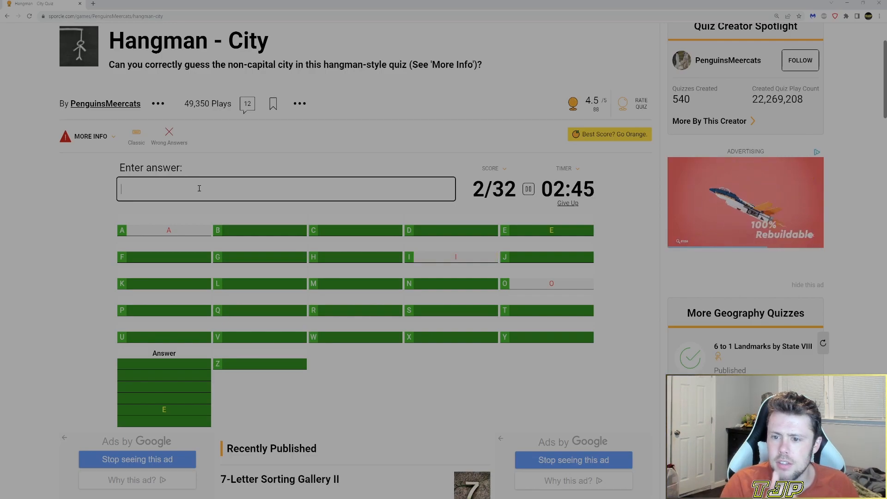
text(S)
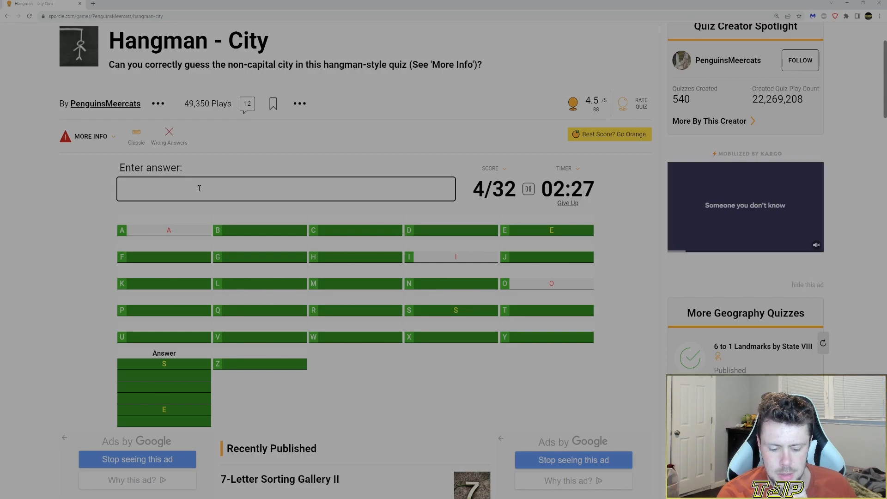
text(r)
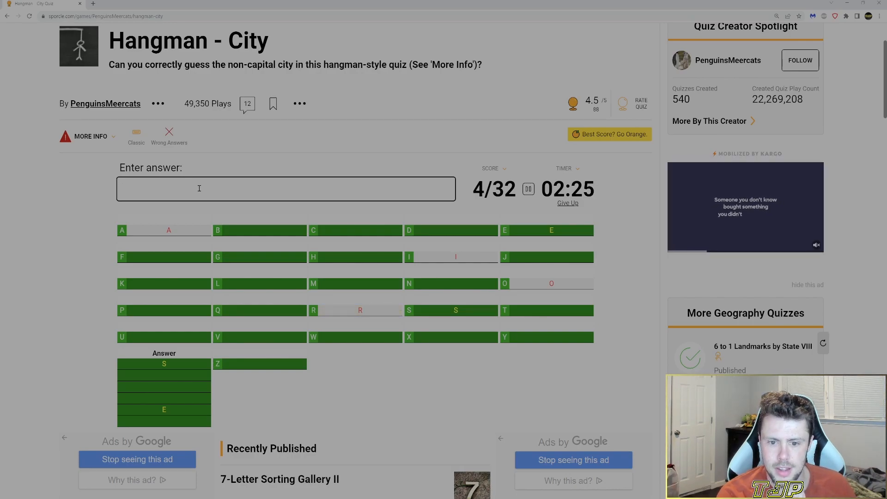
text(l)
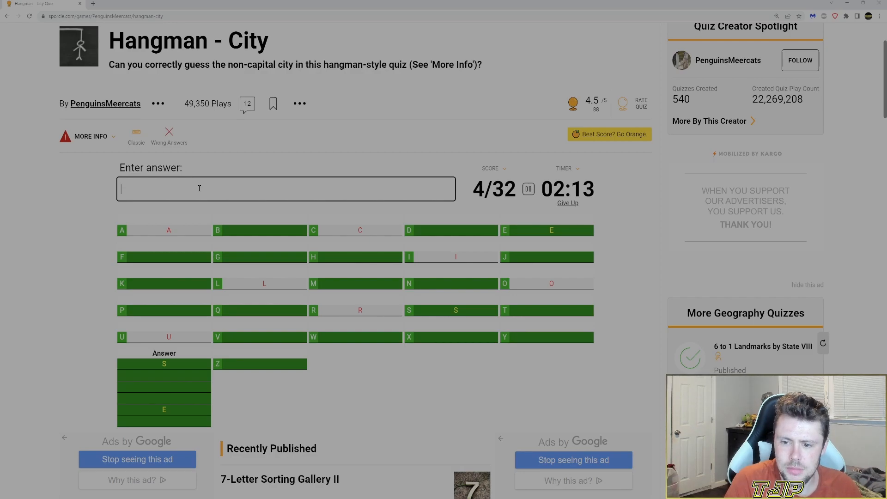
text(D)
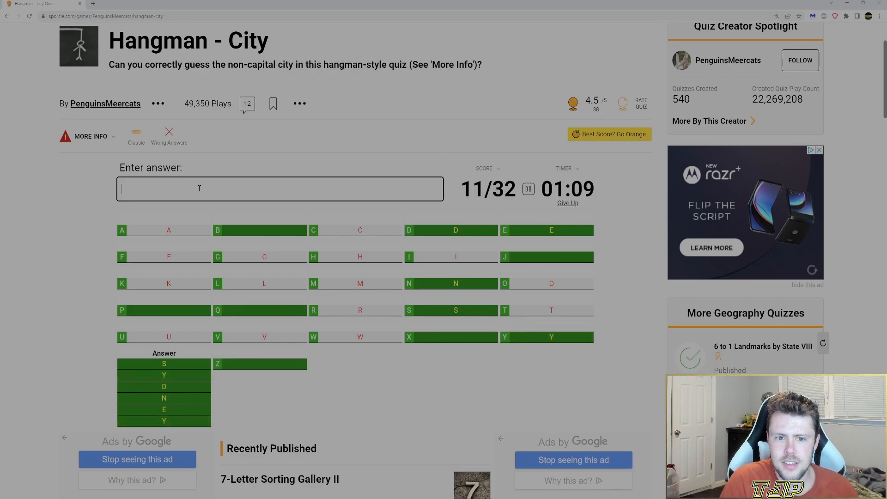
text(sydn)
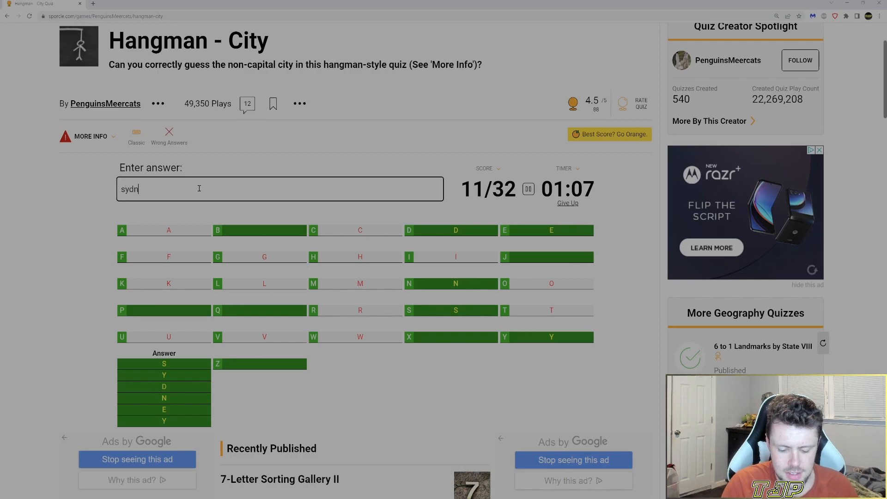
text(ey)
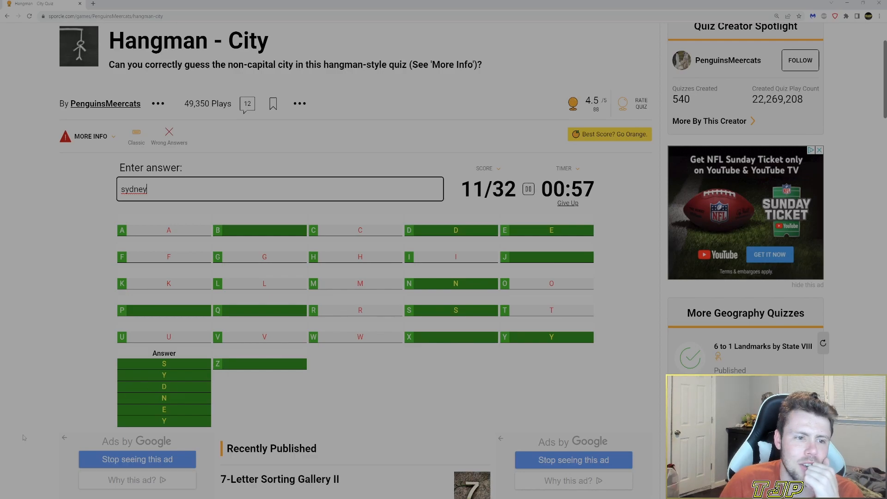
- Read the How to Play rules about equals-sign full guesses, then retype sydney
click(92, 136)
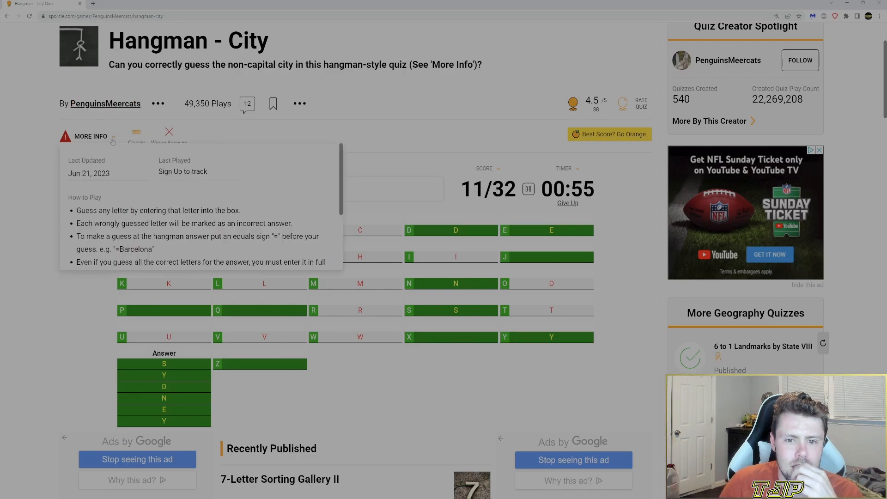
scroll(down, 3)
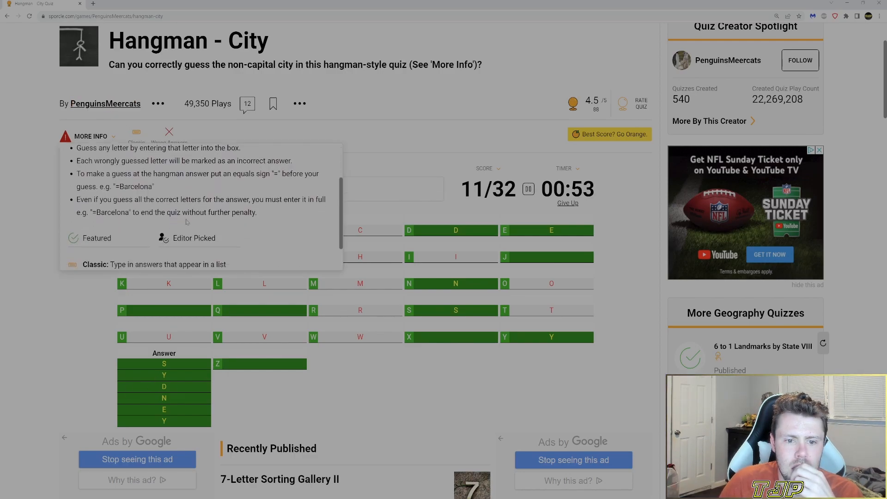
scroll(down, 3)
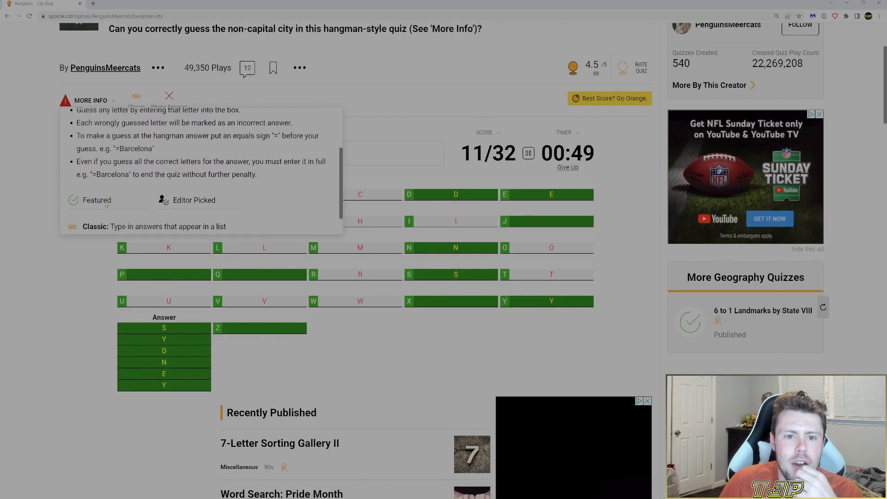
scroll(up, 3)
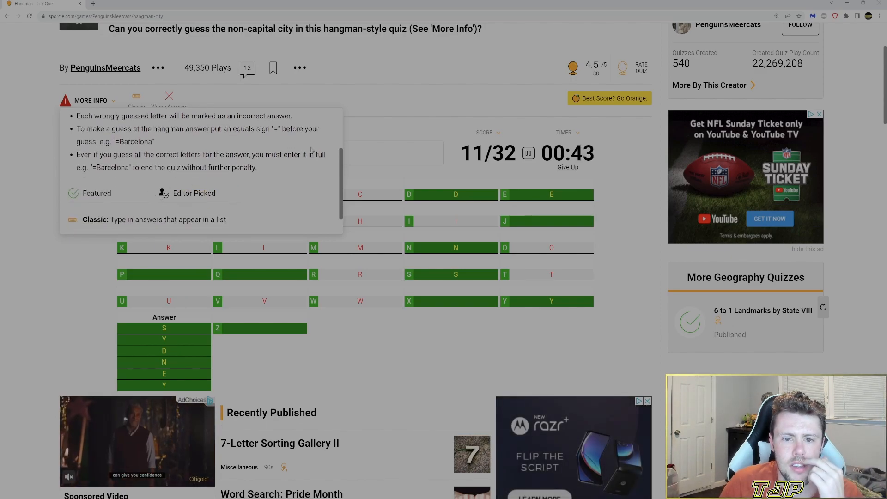
text(sydney)
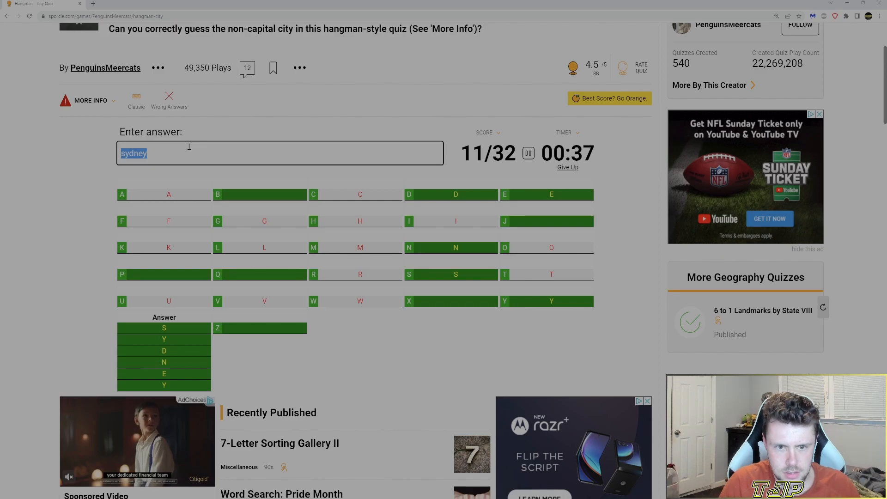
- Re-enter Sydney and let the timer expire, ending the City quiz at 11/32 (34%)
text(Sydne)
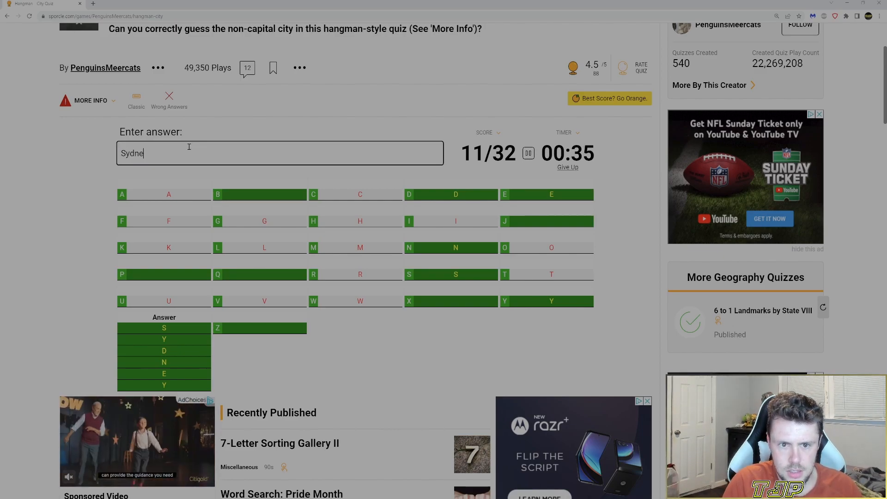
text(y)
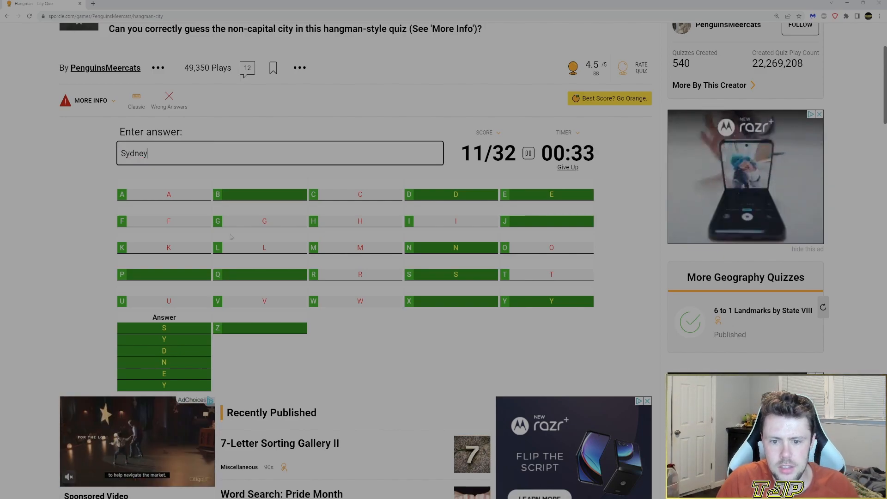
scroll(up, 3)
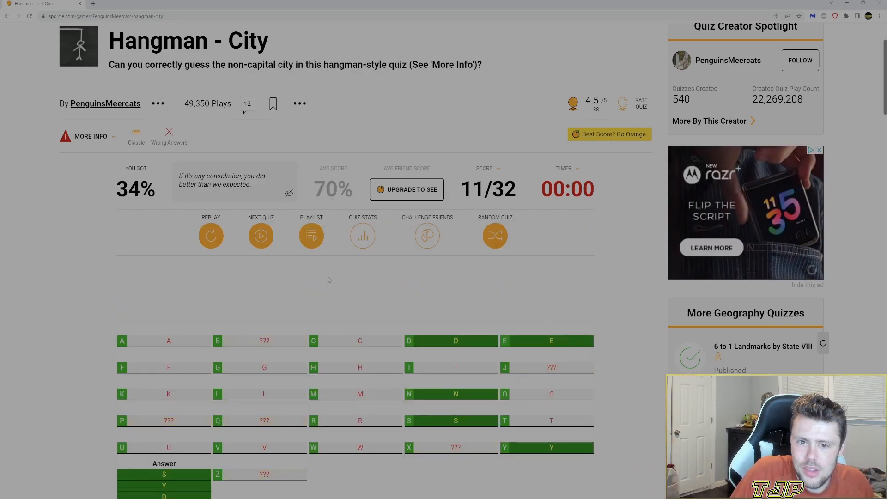
scroll(down, 3)
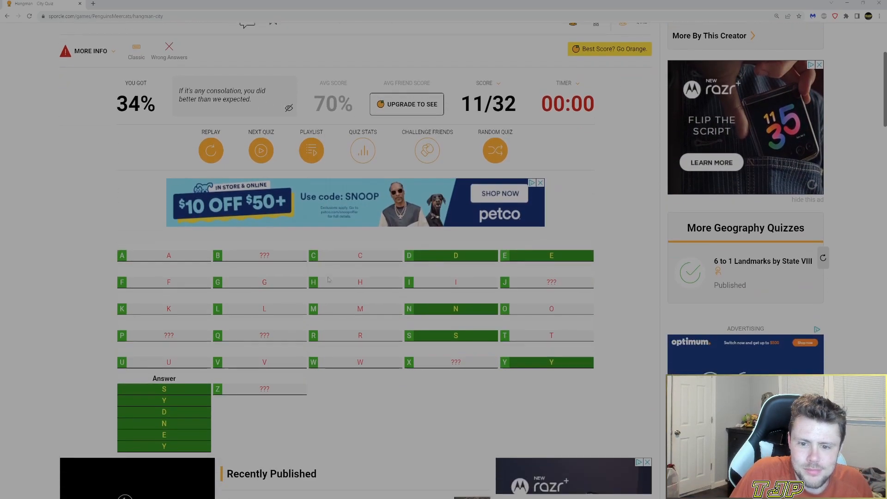
scroll(down, 3)
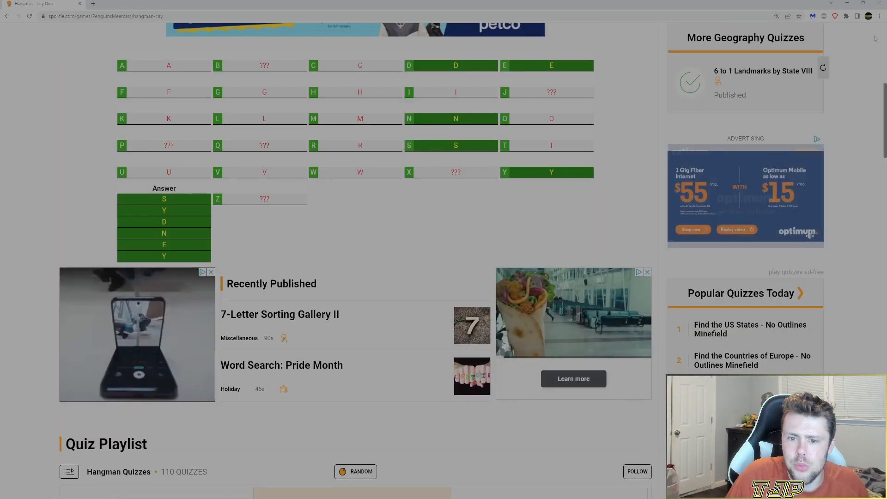
scroll(down, 3)
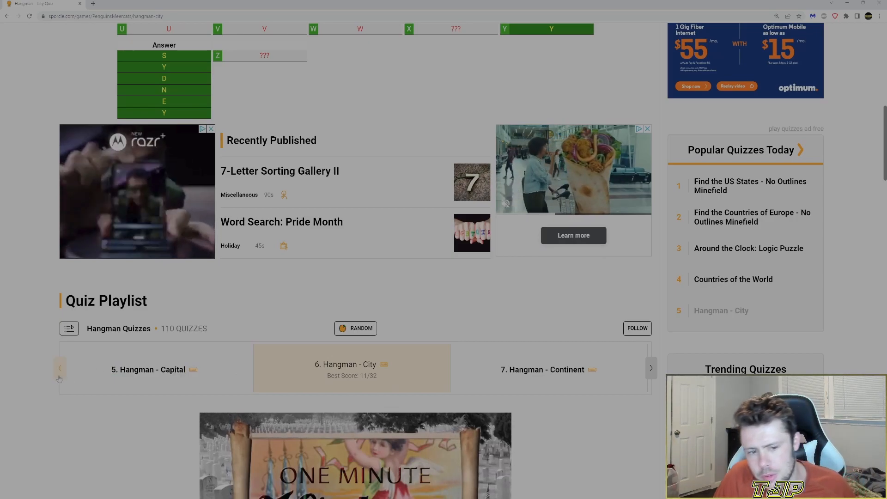
click(60, 367)
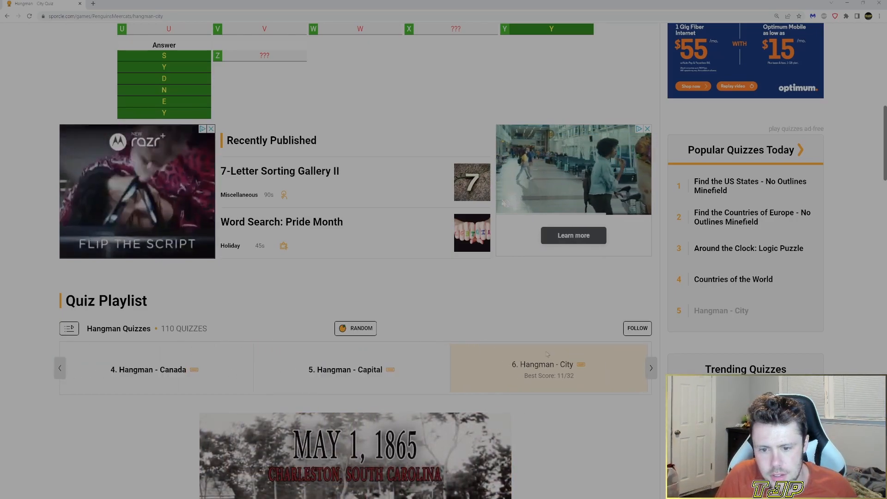
click(651, 368)
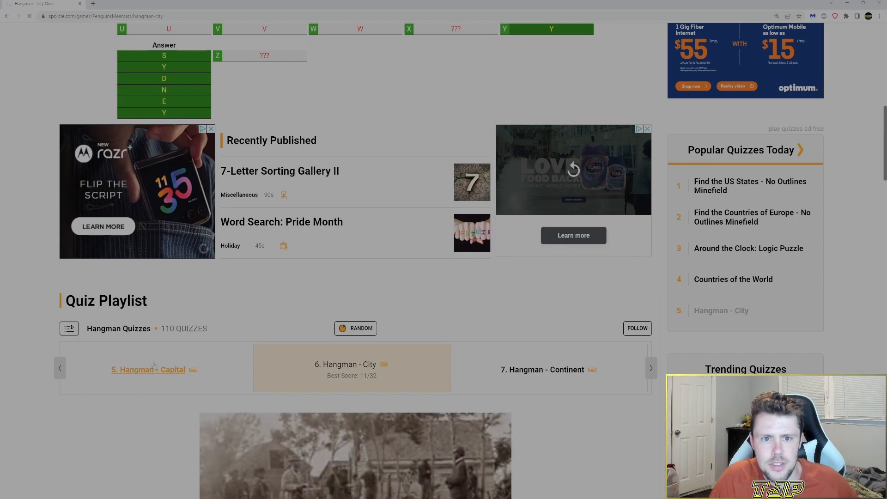
- Open the Hangman - Capital quiz page from the playlist, unstarted at 0/35
click(148, 370)
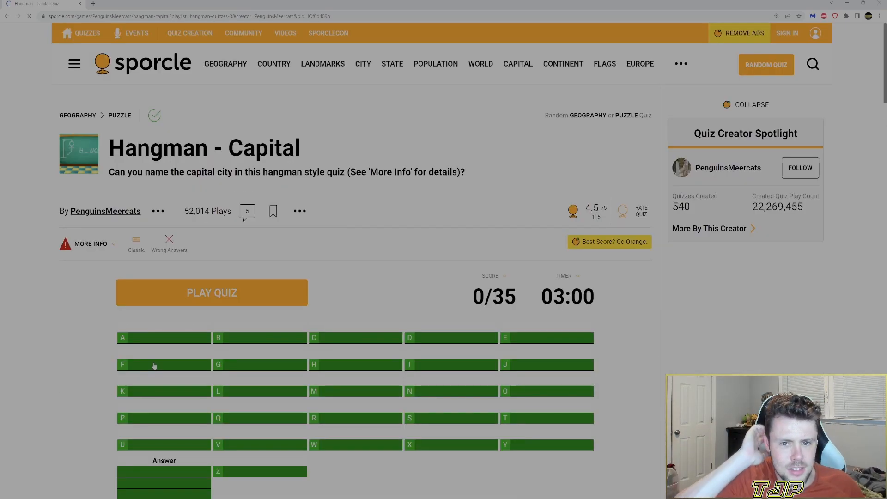
scroll(down, 3)
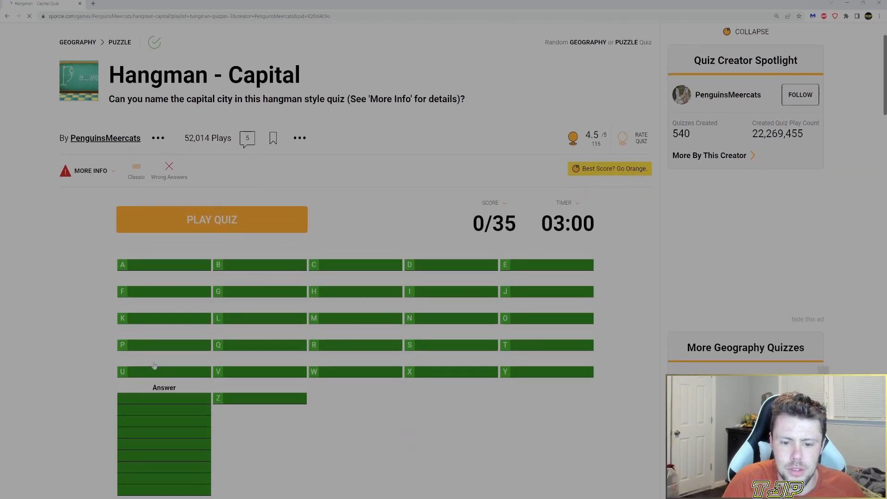
scroll(down, 3)
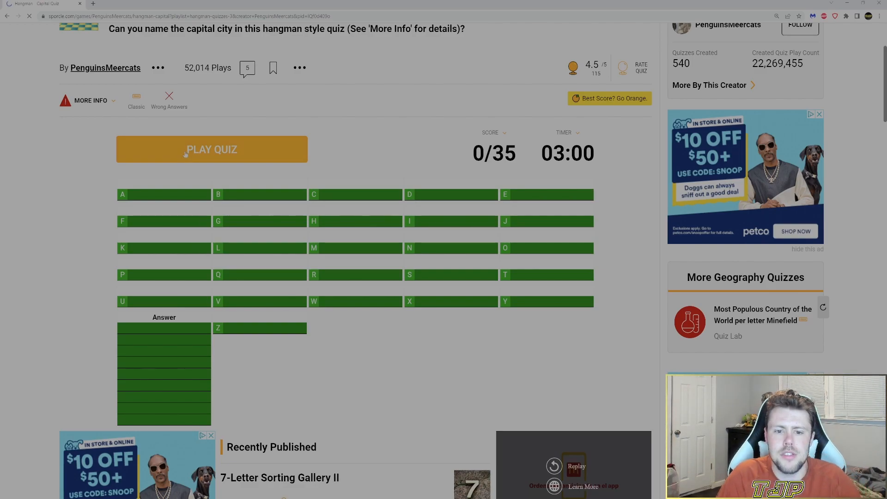
- Start the Capital quiz, guess oslo then stockholm and M, revealing STOCKHOLM at 17/35
click(212, 149)
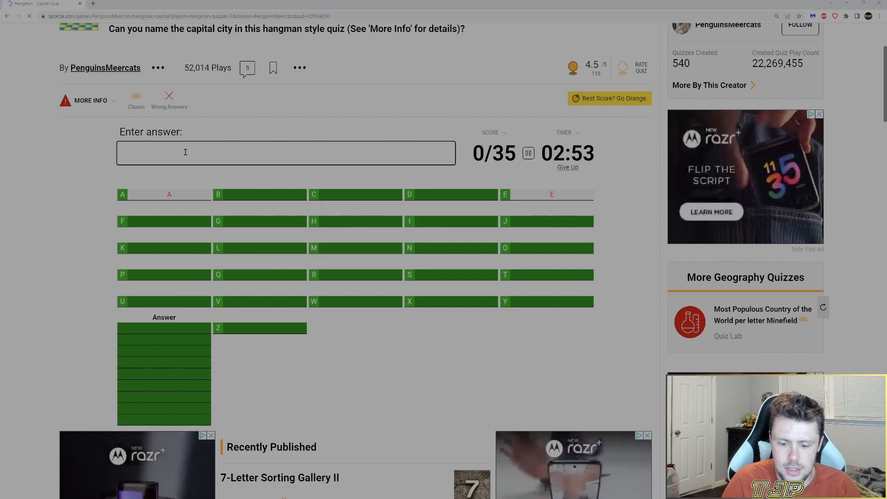
text(oslo)
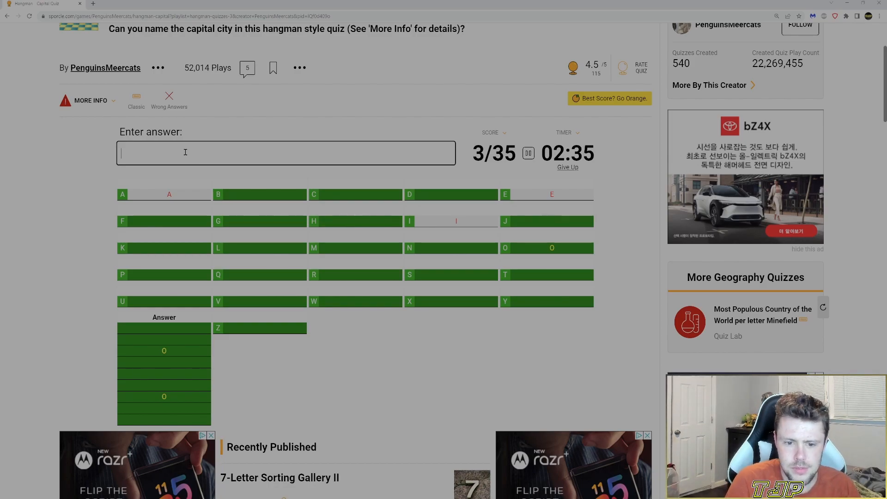
text(s)
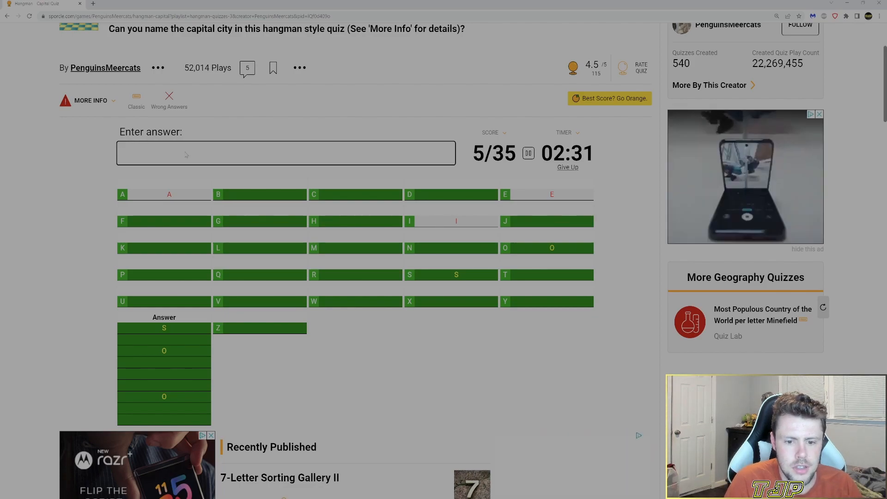
text(s)
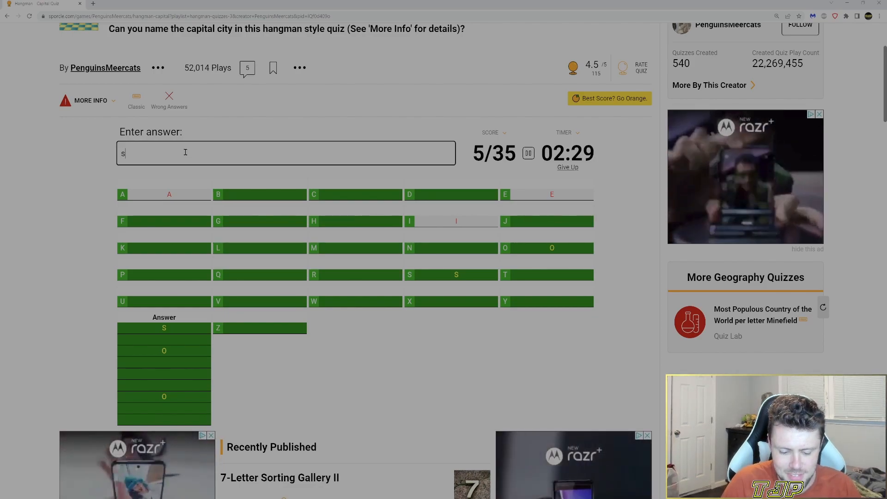
text(tockholm)
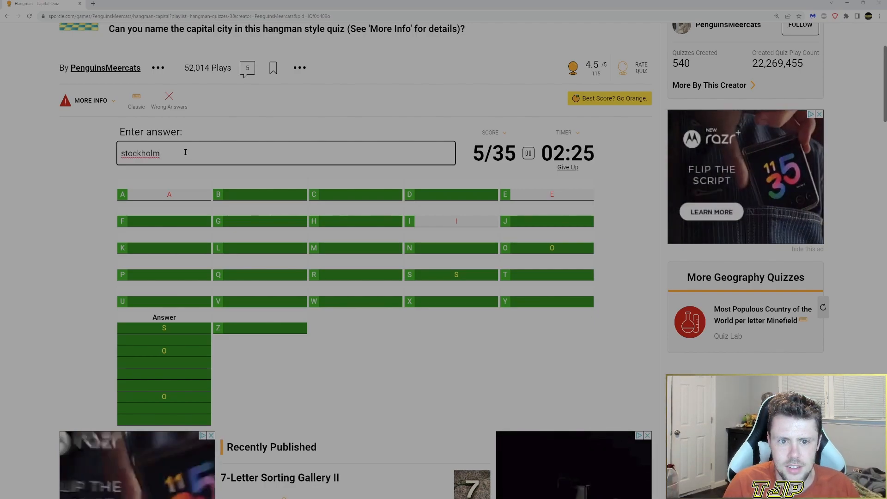
key(Return)
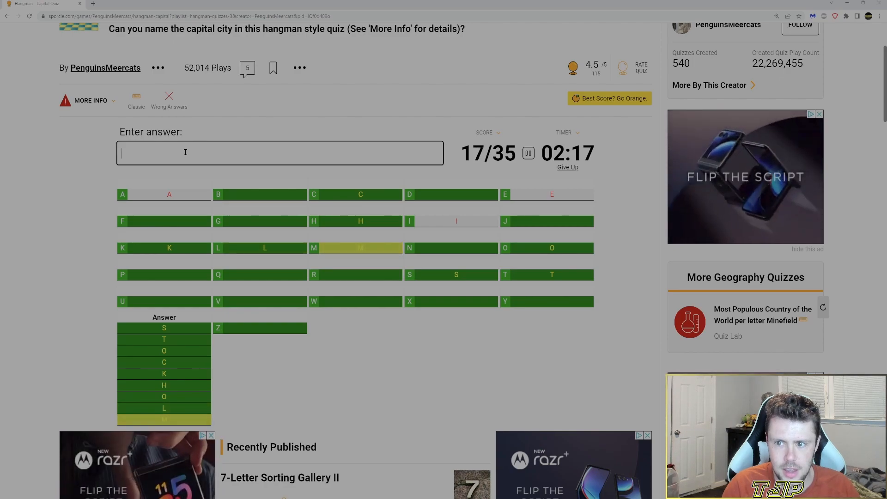
text(M)
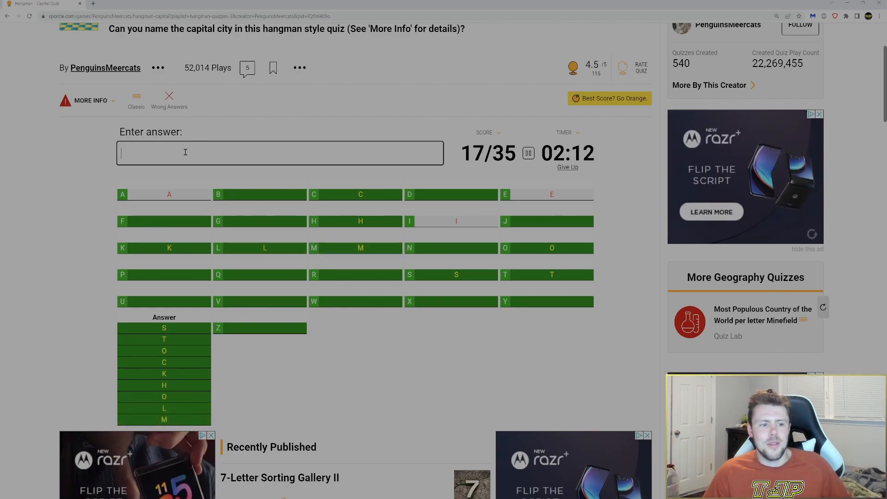
mouse_move(253, 223)
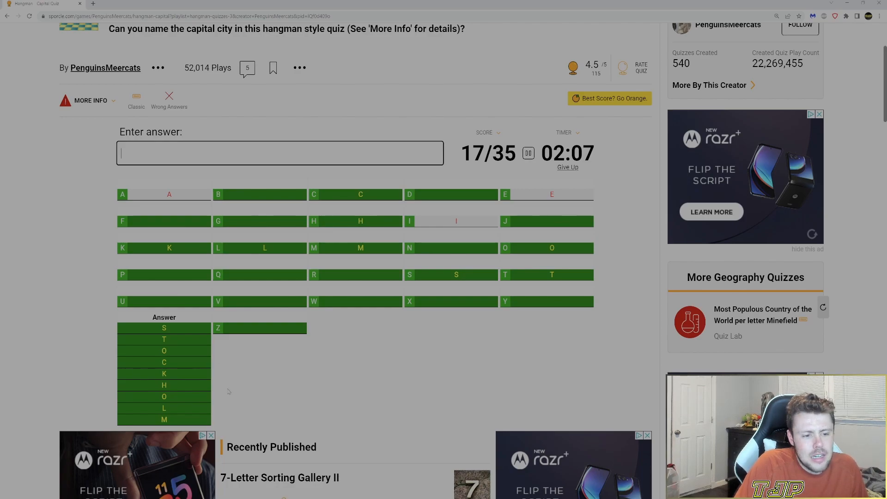
- Give up on the Capital quiz at 17/35 (49%) and dismiss the full-screen ad
click(567, 167)
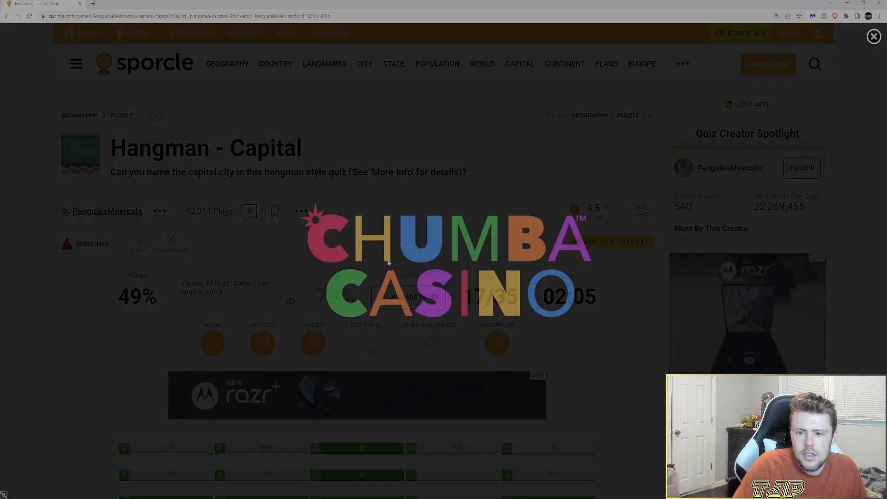
click(874, 36)
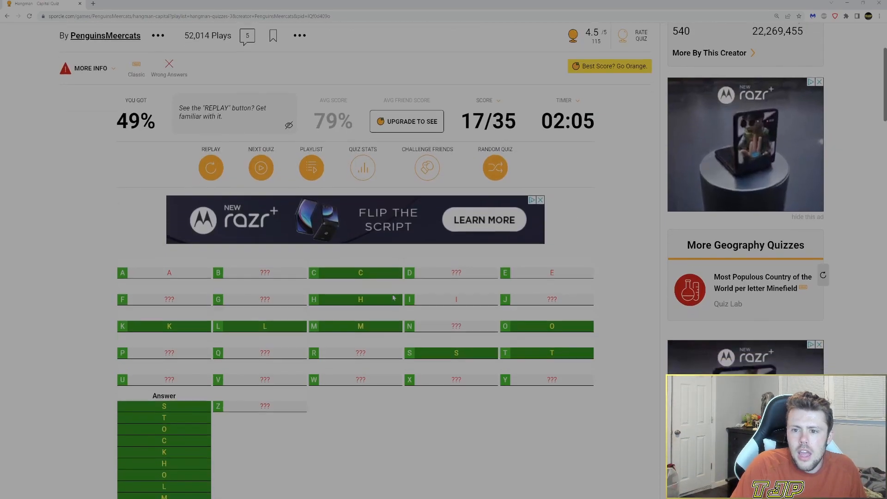
scroll(up, 3)
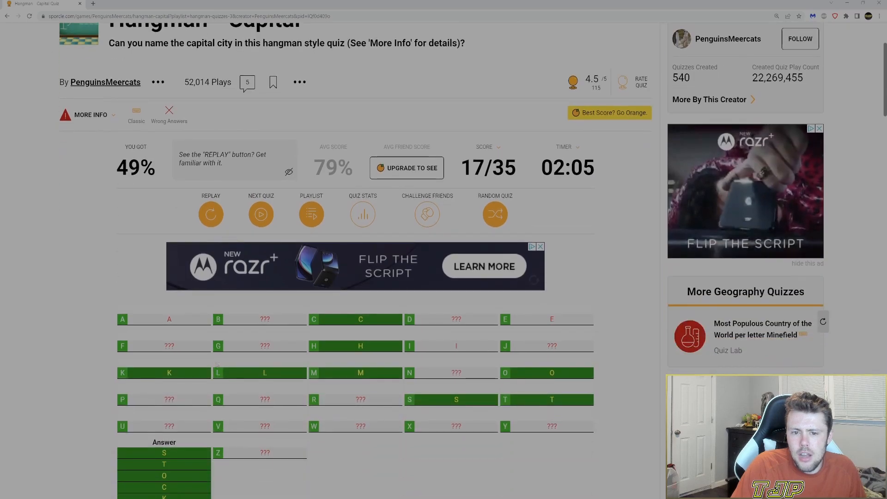
scroll(down, 3)
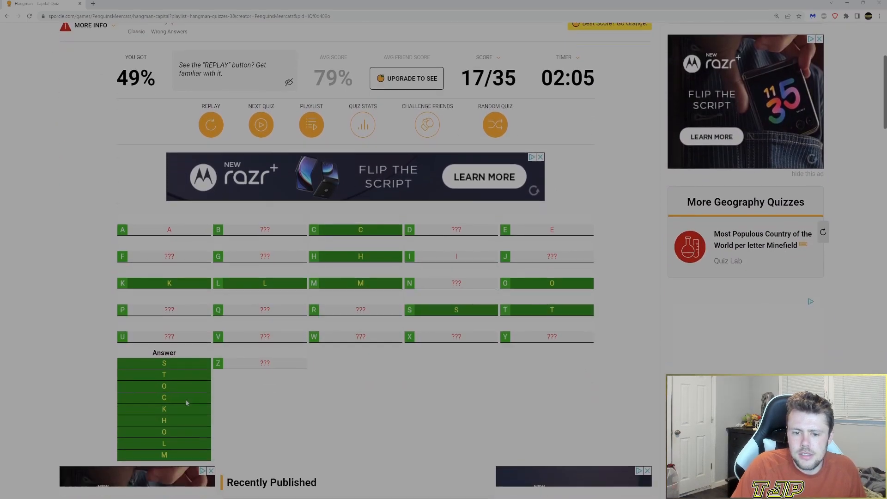
scroll(down, 3)
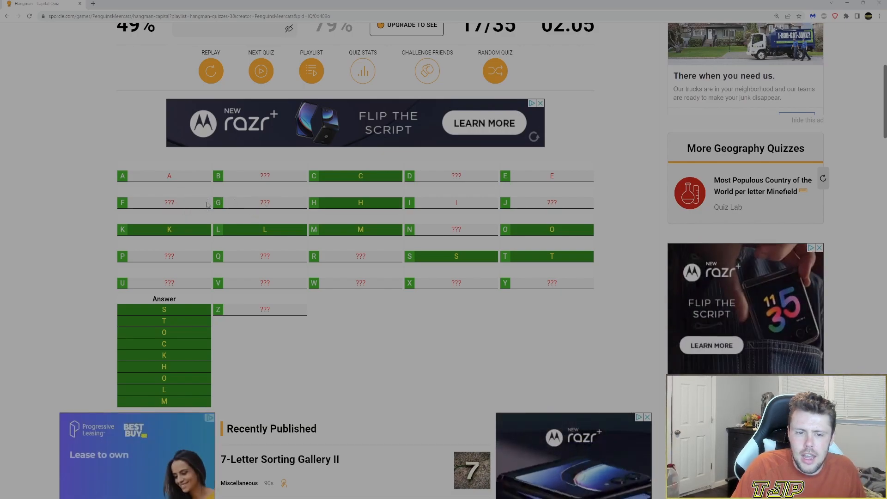
- Advance the Quiz Playlist carousel to show 6. Hangman - City
scroll(up, 3)
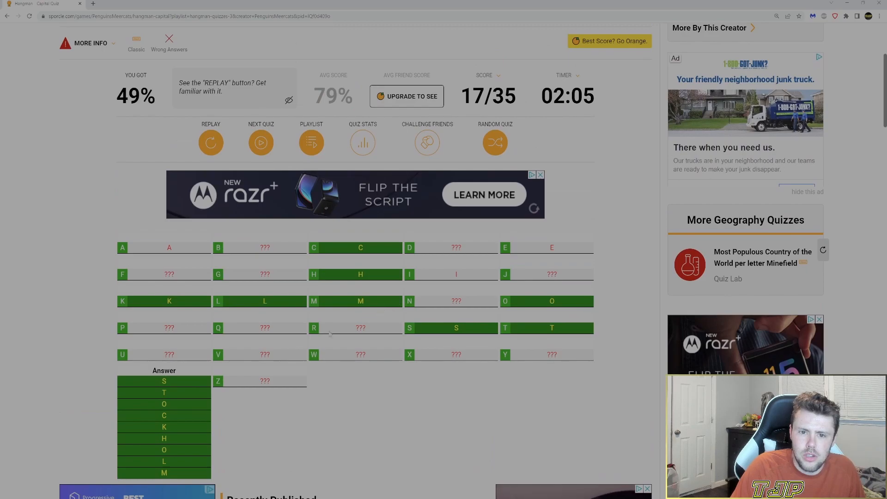
scroll(down, 3)
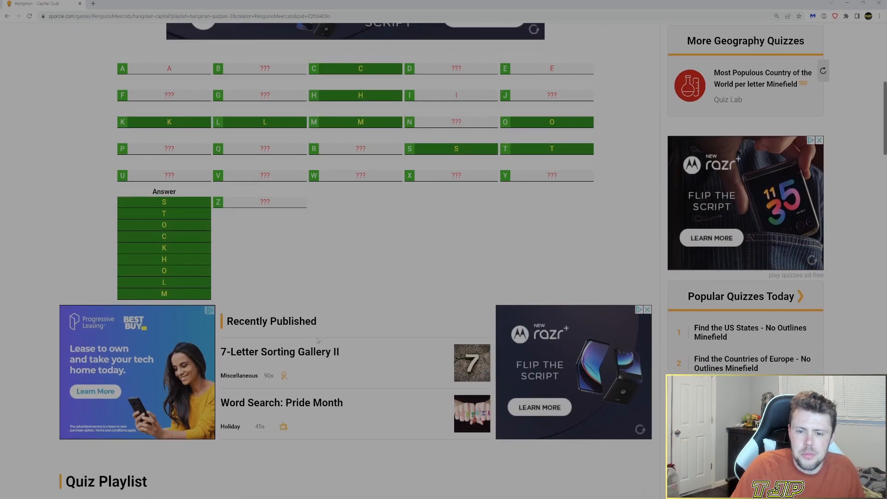
scroll(down, 3)
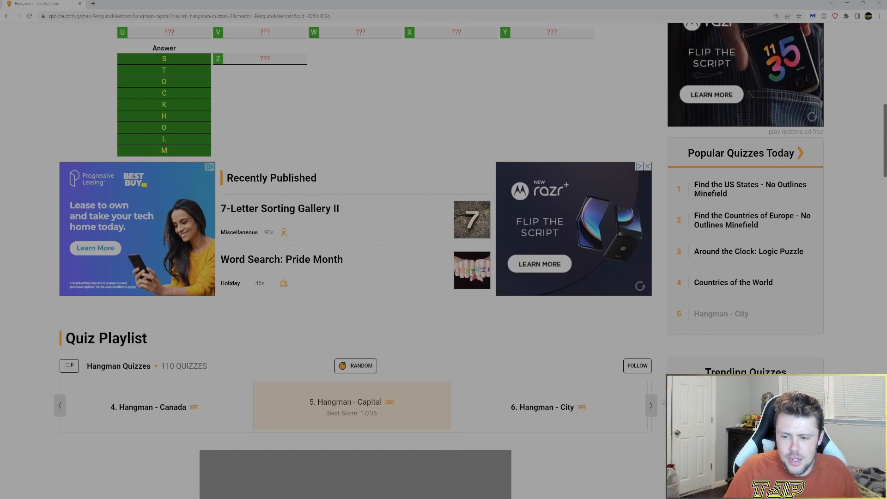
click(649, 405)
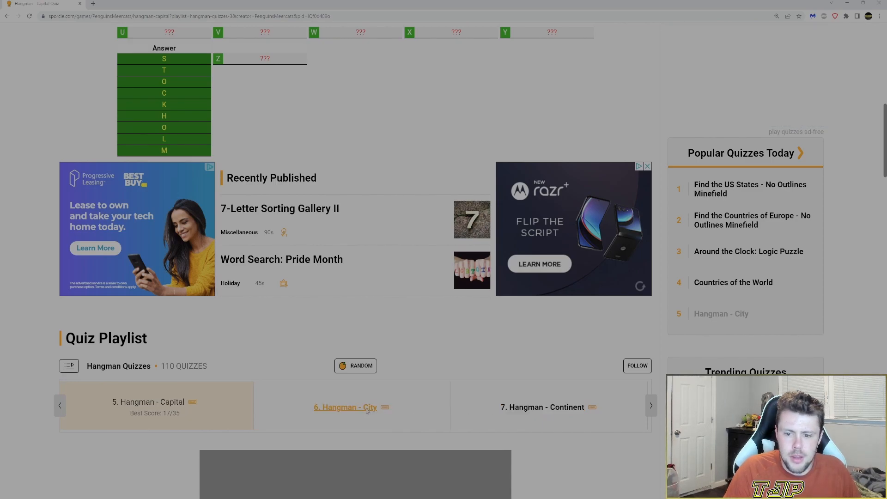
- Replay the Hangman - City quiz, guessing S, Y and sydney
click(345, 406)
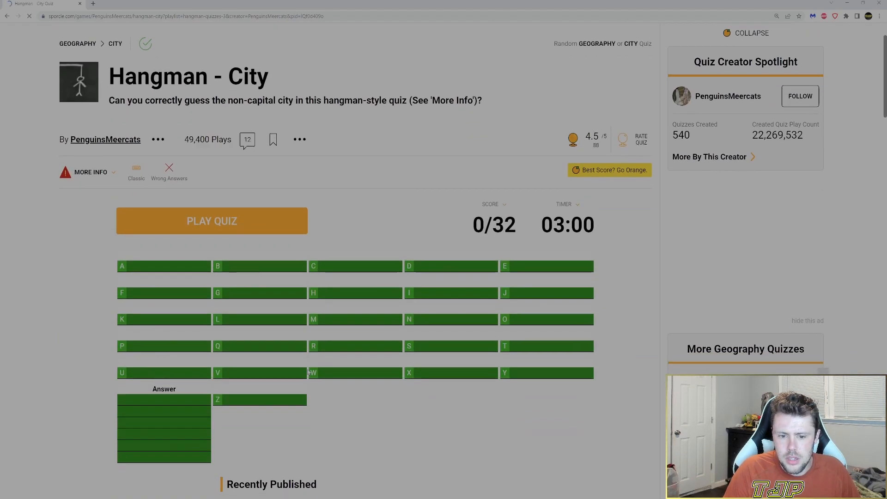
click(212, 221)
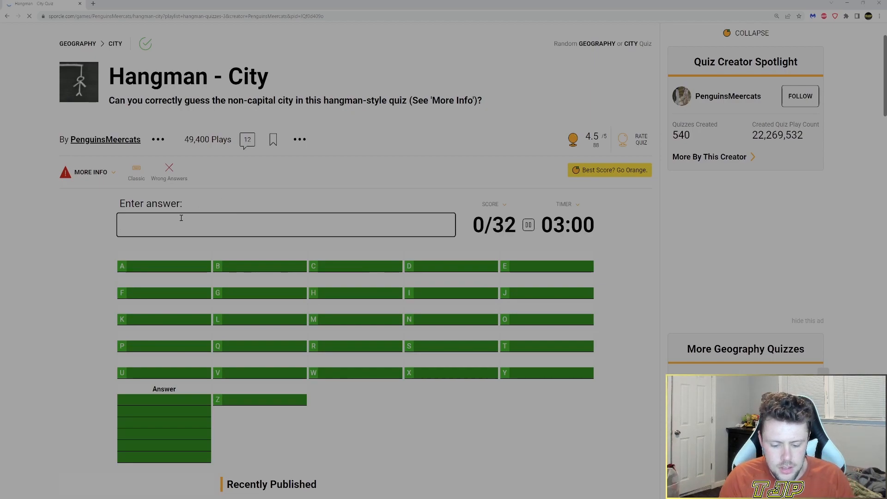
text(S)
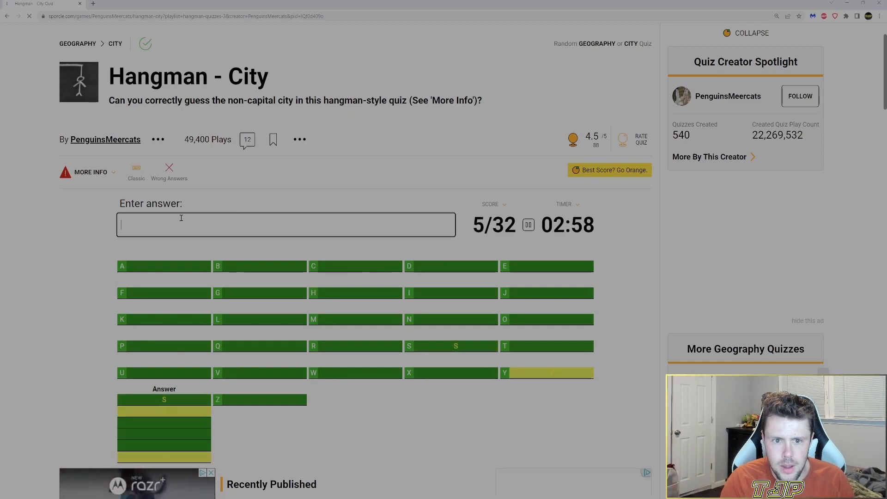
text(Y)
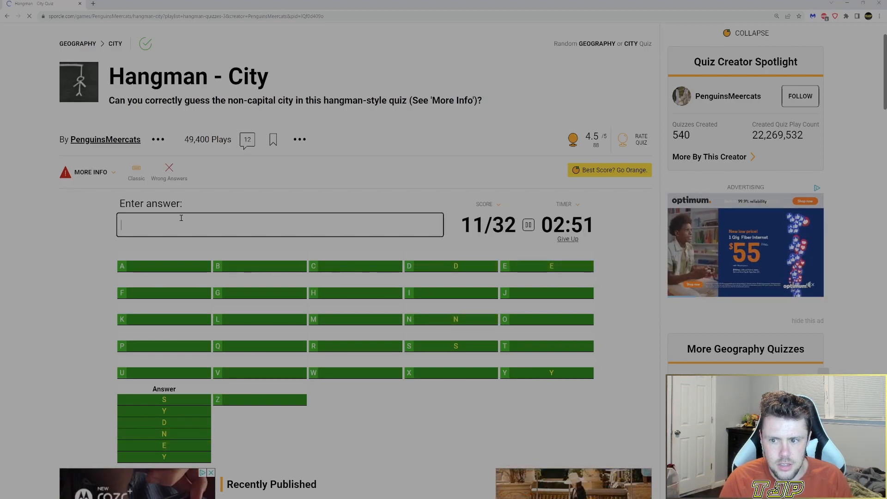
text(sydney)
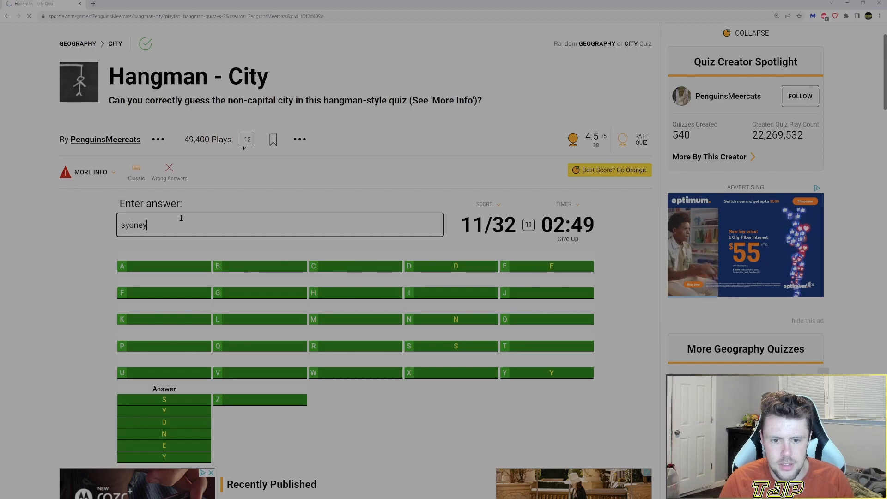
- Try letters de and n, then give up, ending the City quiz again at 11/32 (34%)
scroll(down, 3)
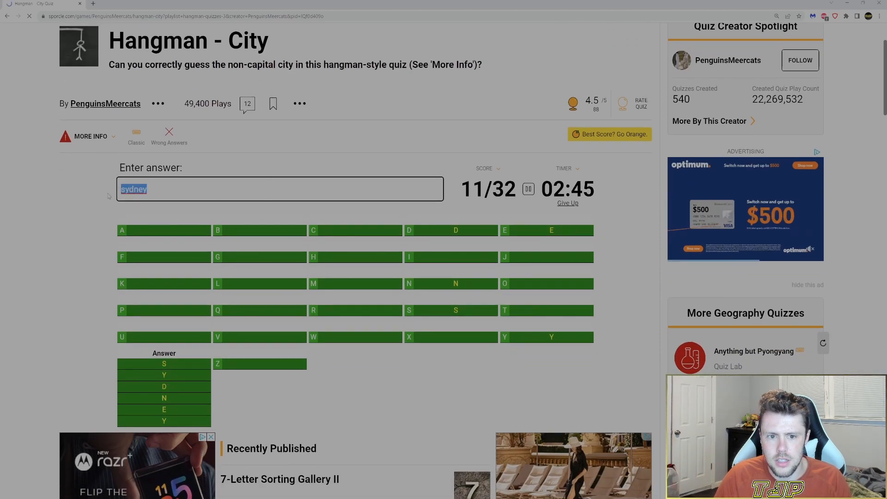
key(Return)
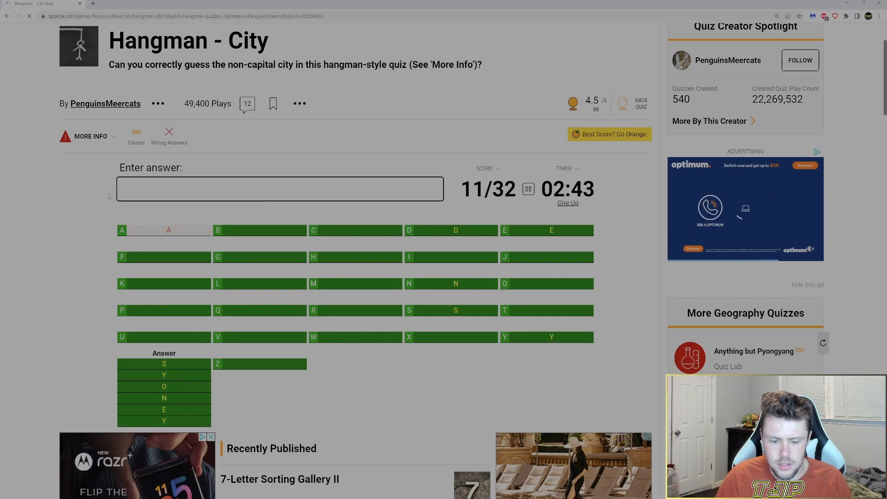
text(de)
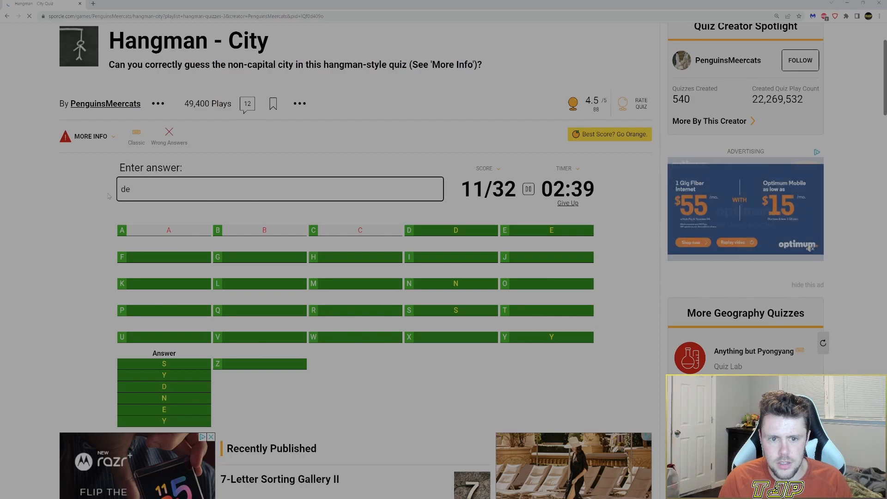
key(Return)
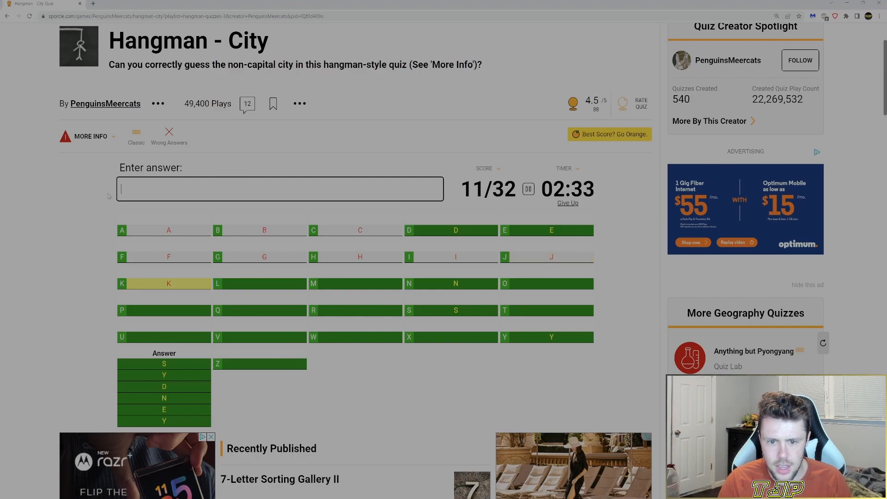
text(n)
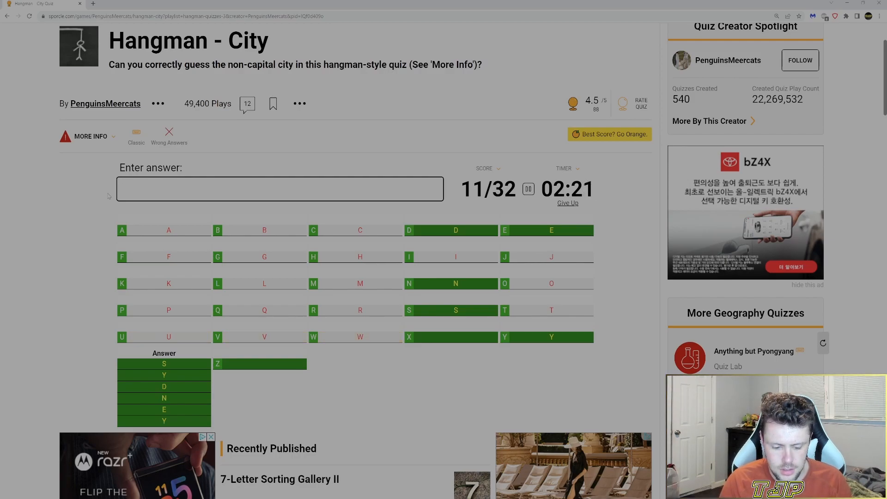
click(567, 203)
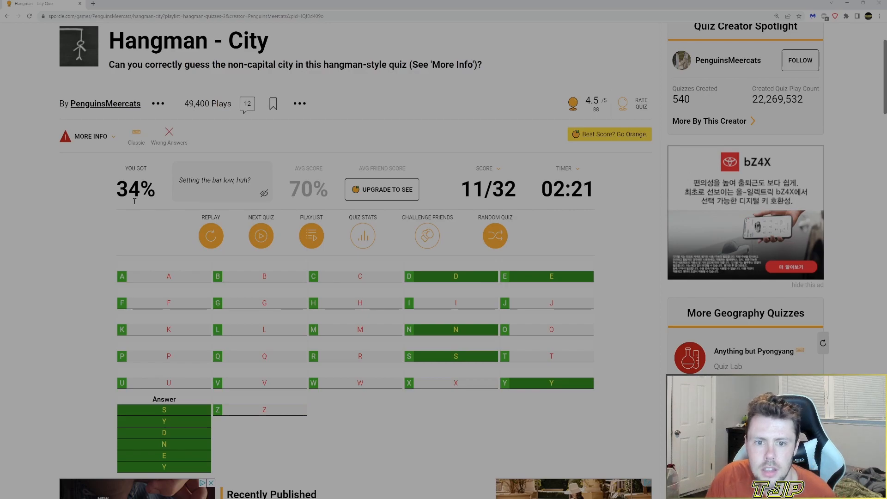
click(90, 137)
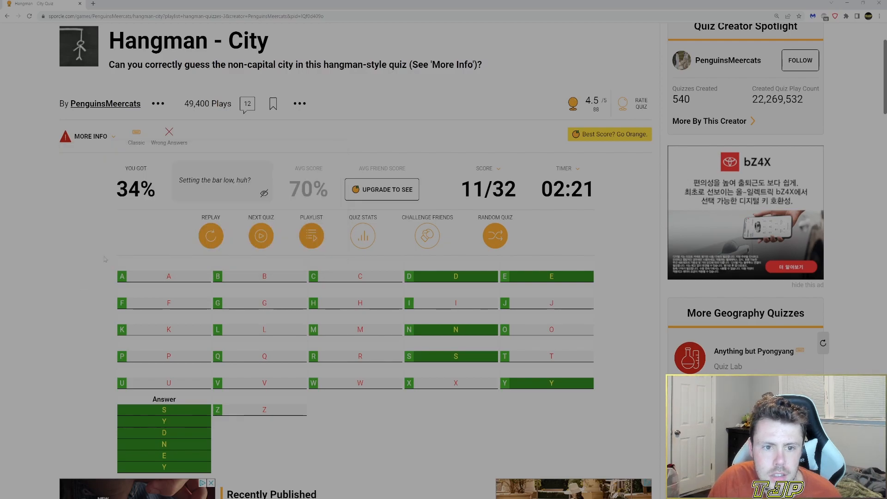
scroll(down, 3)
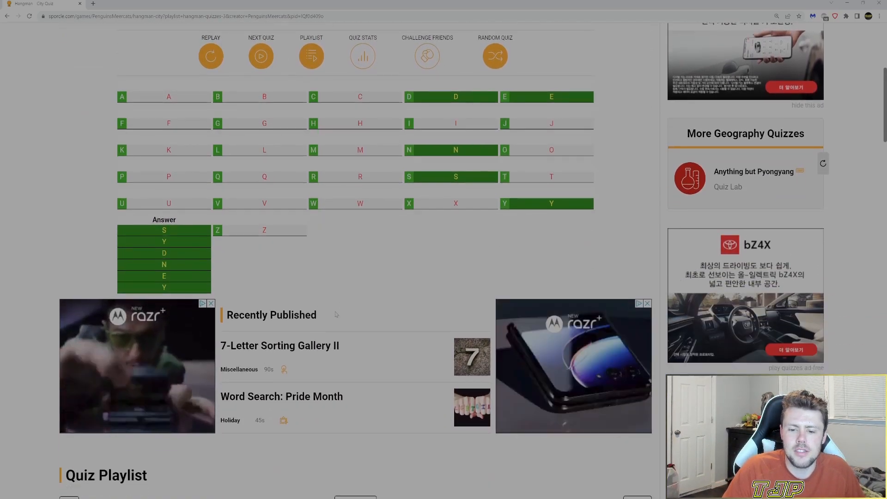
scroll(up, 3)
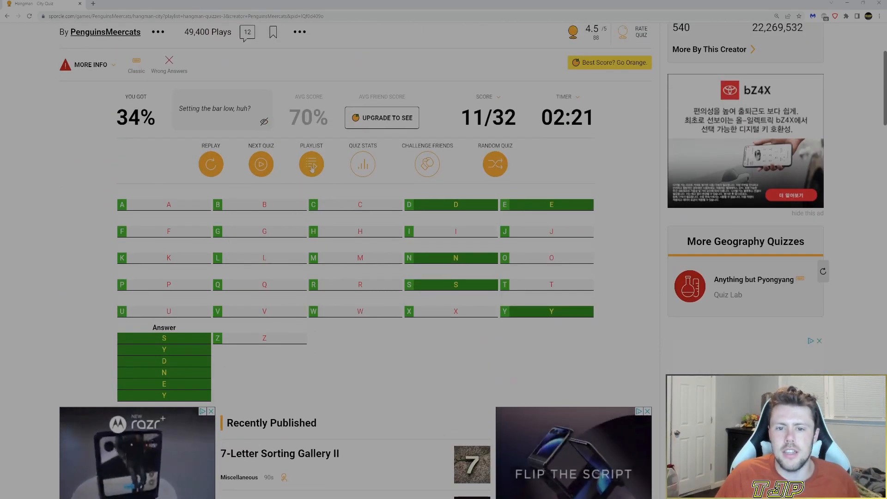
- Reload the City quiz and answer =Sydney, finishing 31/32 (97%)
click(211, 164)
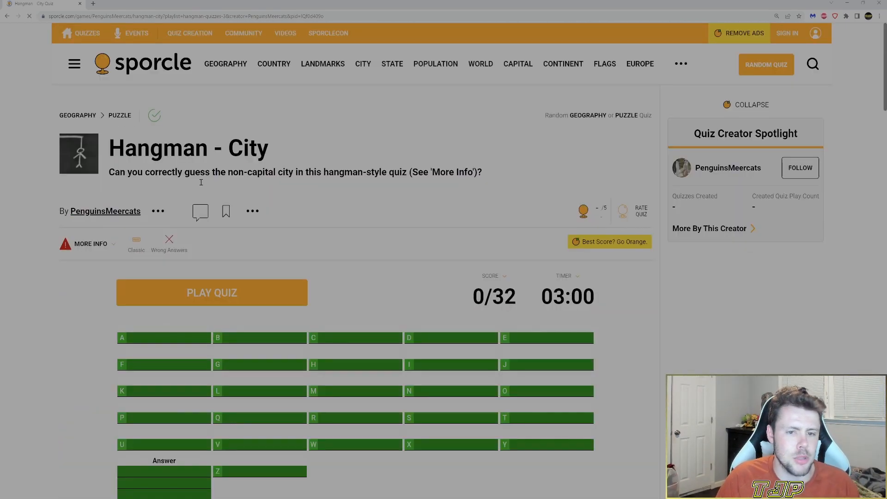
click(212, 293)
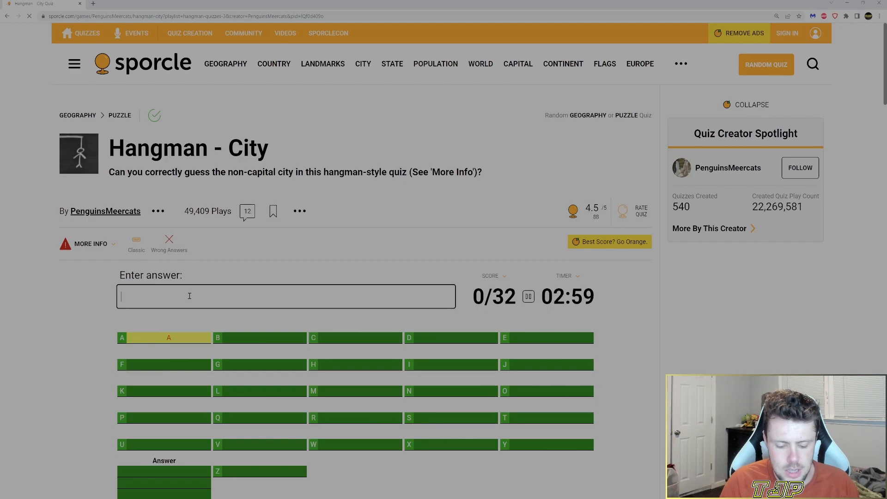
text(=S)
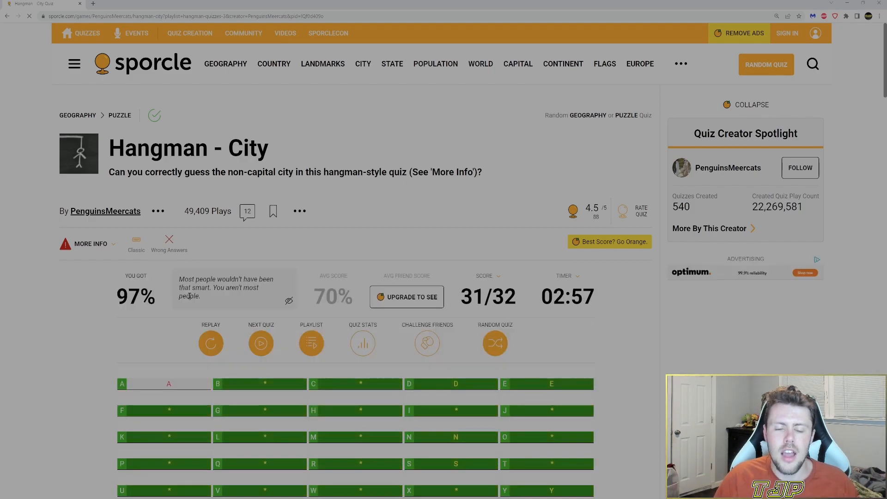
scroll(down, 3)
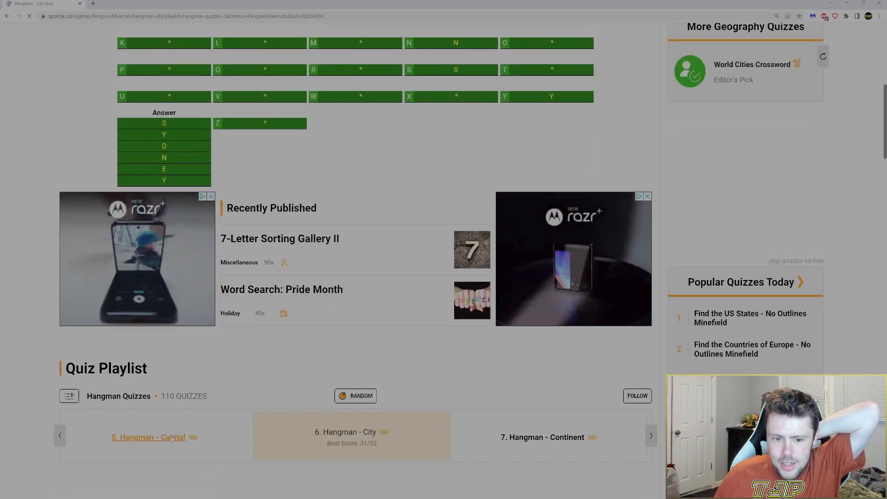
- Replay Hangman - Capital answering Stockholm for 35/35 (100%), dismissing the swimwear ad
click(147, 437)
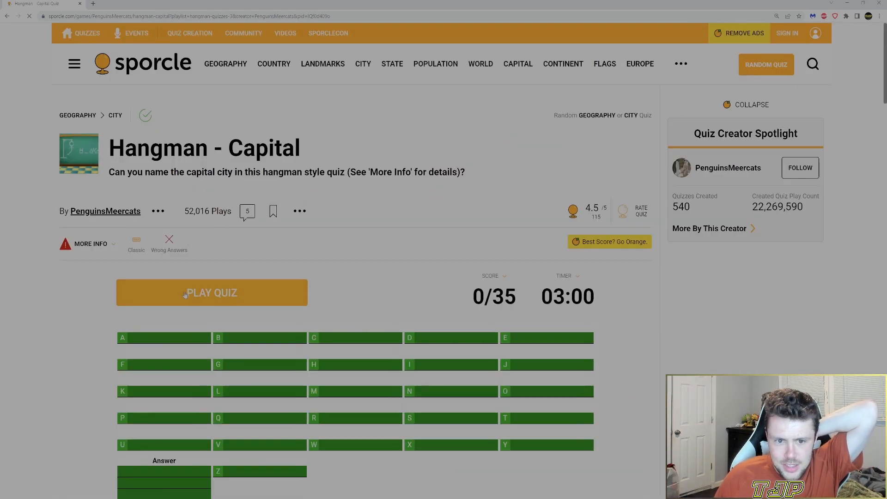
click(211, 293)
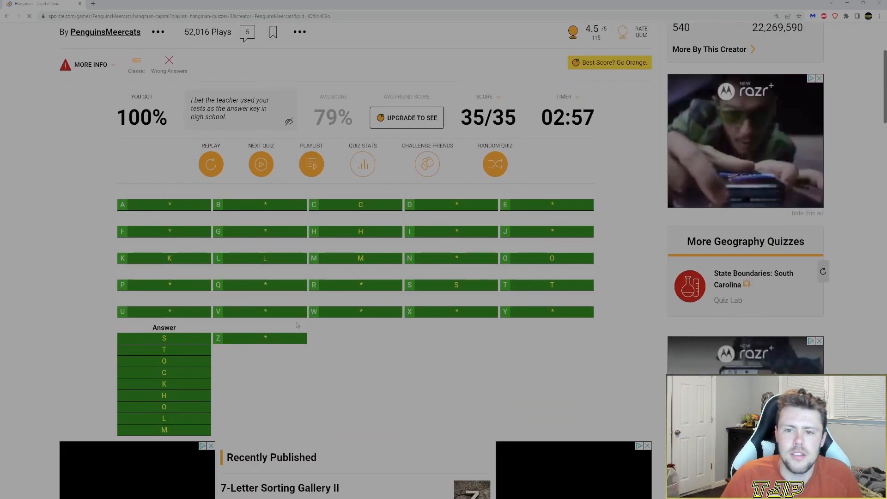
scroll(down, 3)
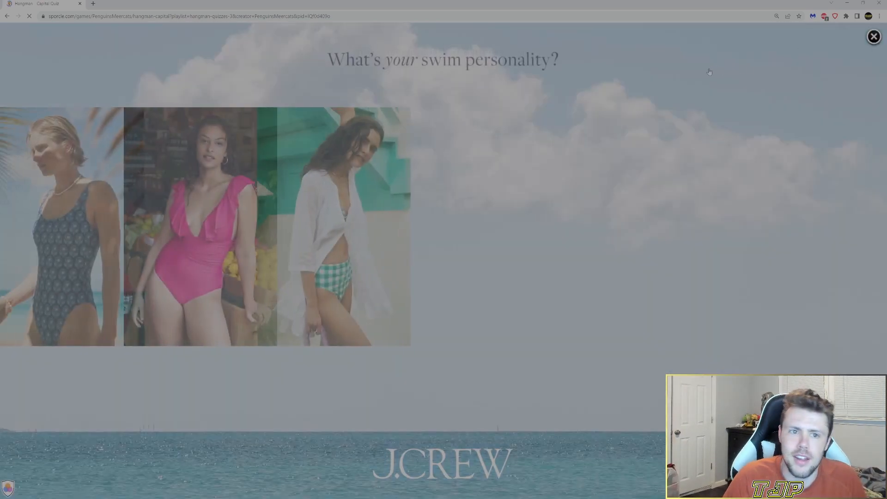
click(873, 37)
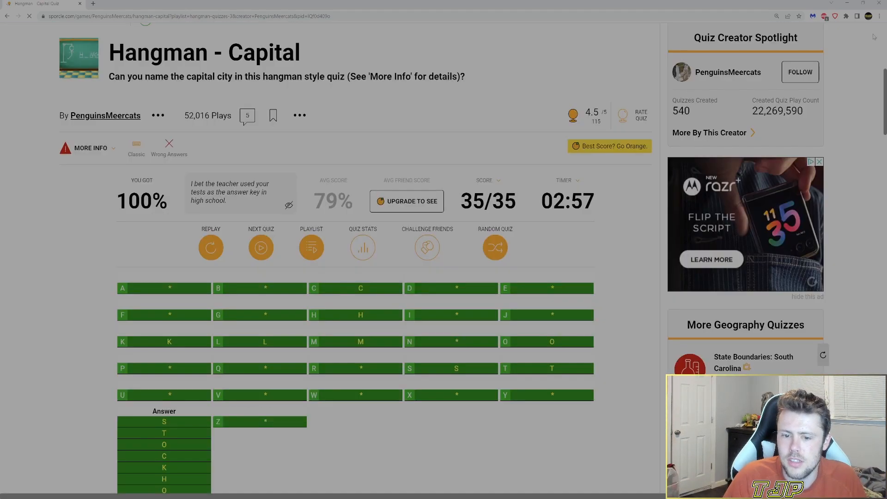
scroll(down, 3)
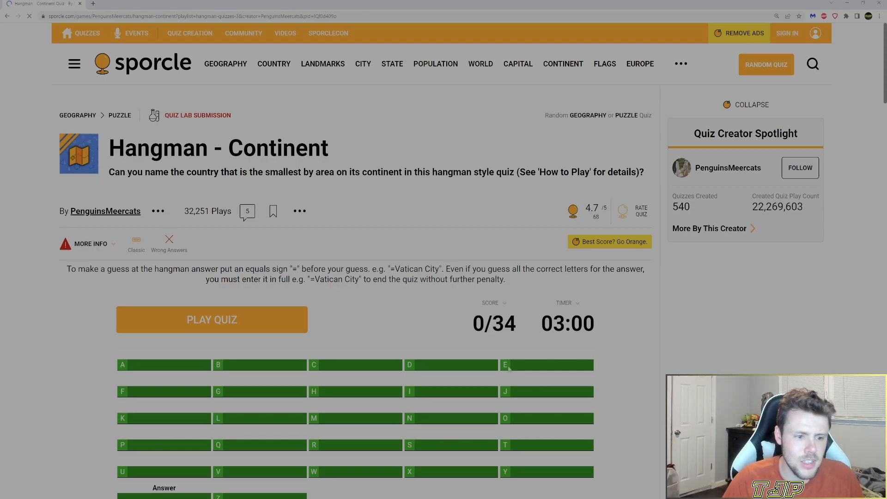
- Start the Hangman - Continent quiz and begin letter guesses, revealing A at 2/34
scroll(down, 3)
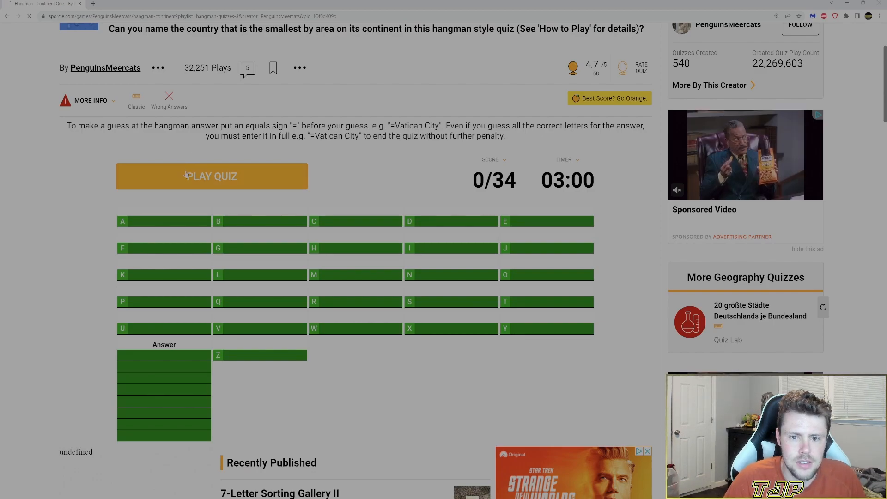
click(212, 176)
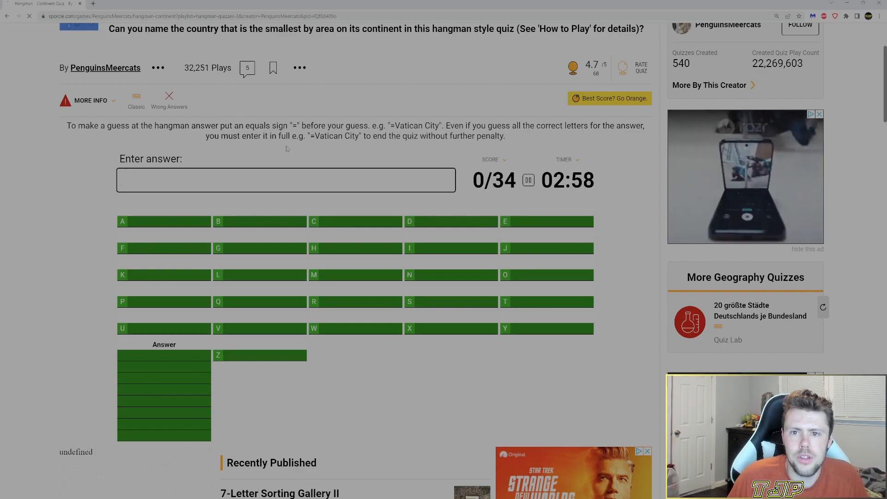
scroll(up, 3)
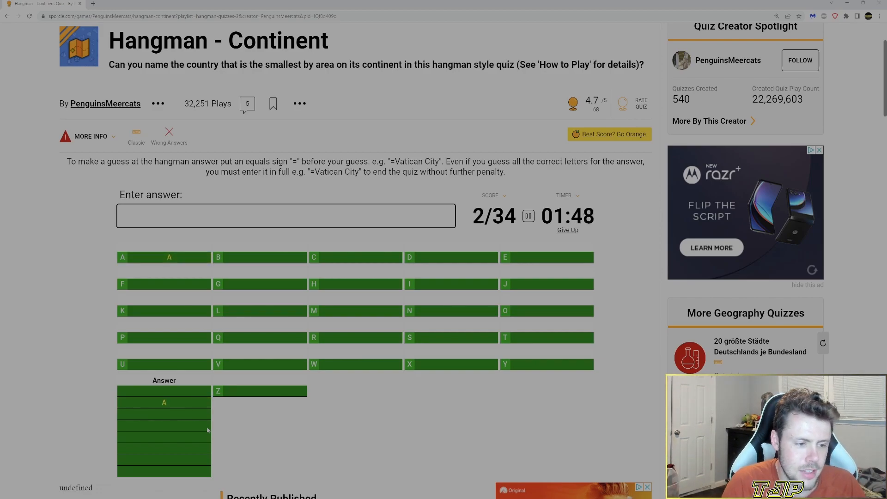
- Guess S and submit =Maldives, finishing the Continent quiz at a perfect 34/34
click(286, 216)
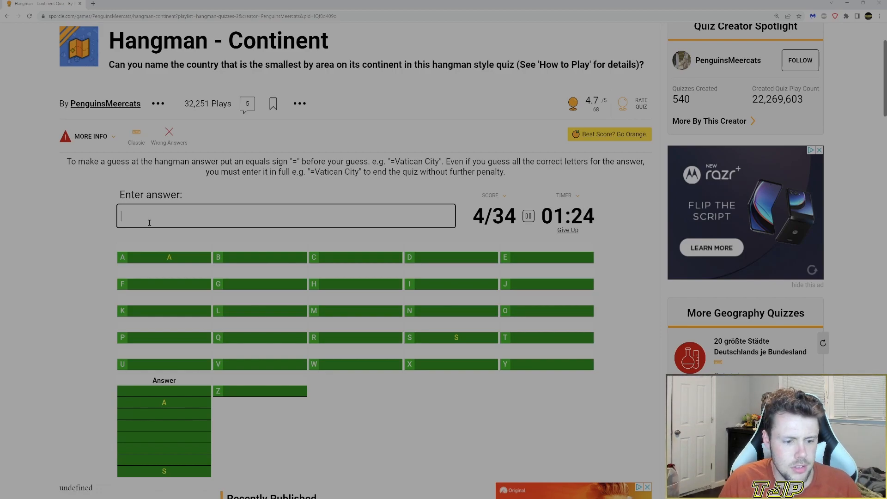
text(=mald)
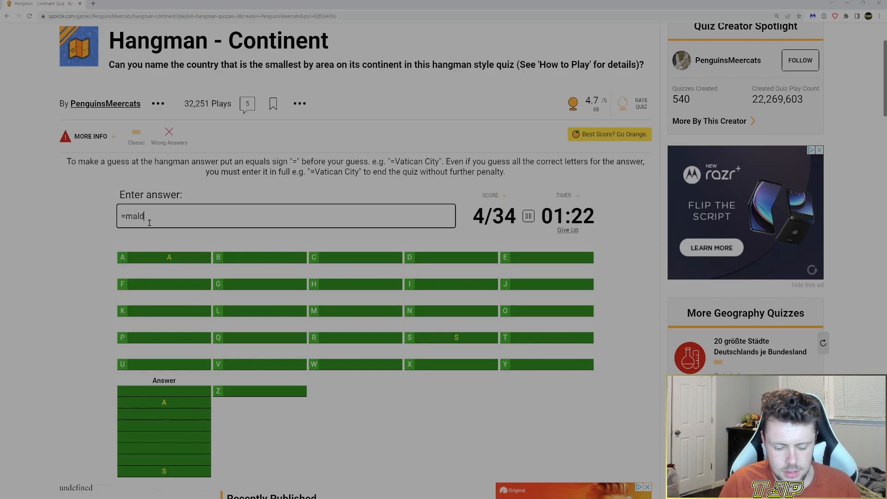
key(Return)
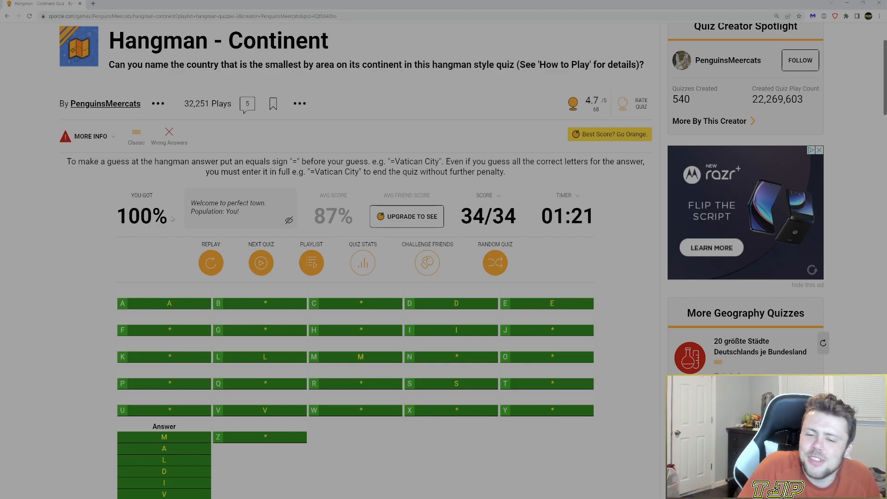
- Page through the Quiz Playlist carousel to 8. Hangman - Country and open its quiz page
scroll(down, 3)
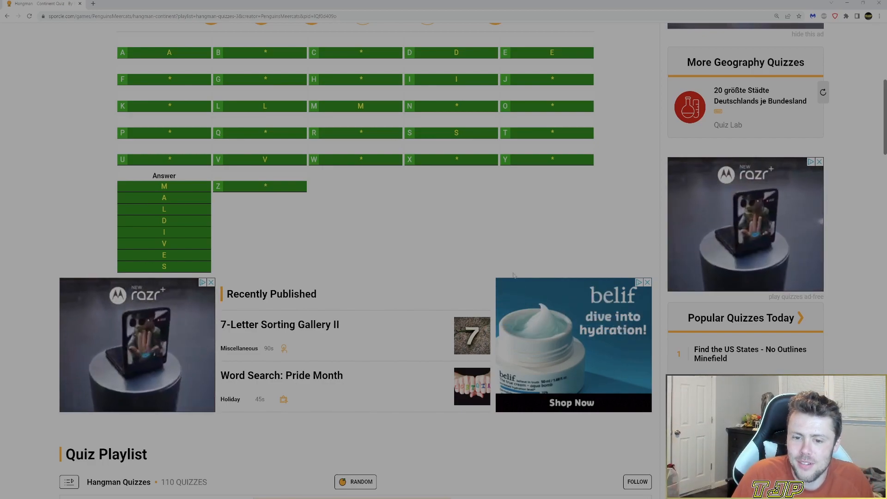
scroll(down, 3)
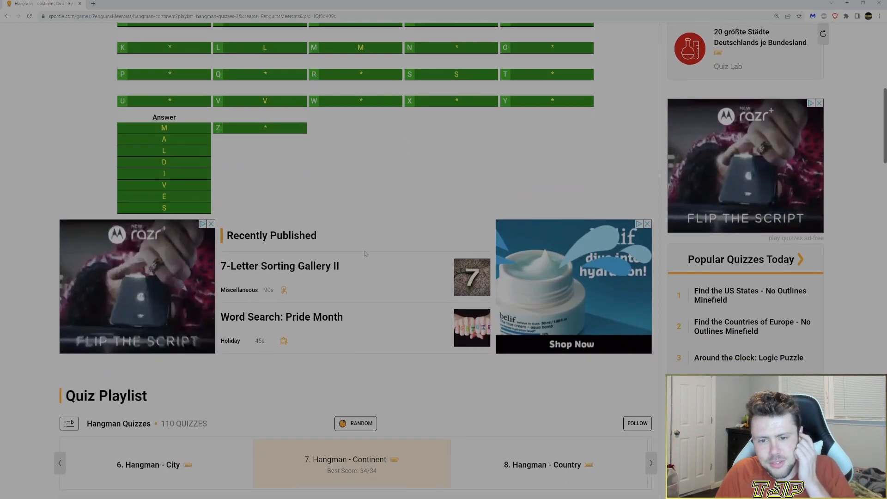
scroll(down, 3)
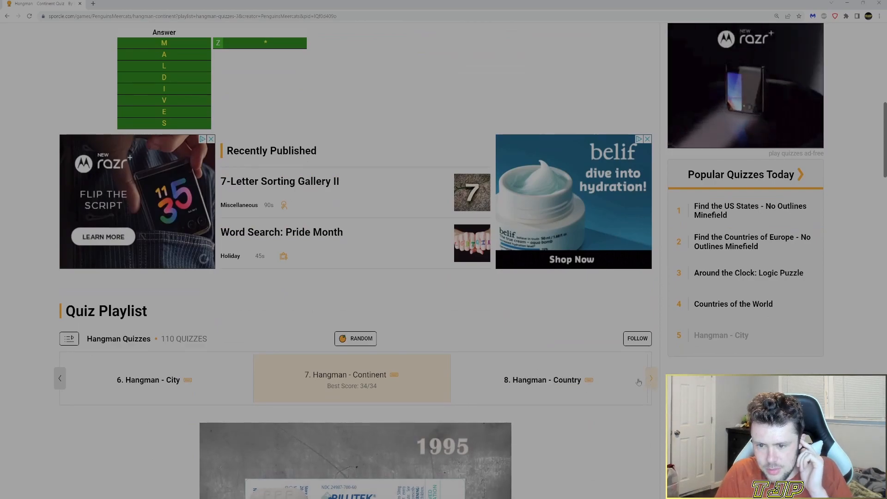
click(60, 378)
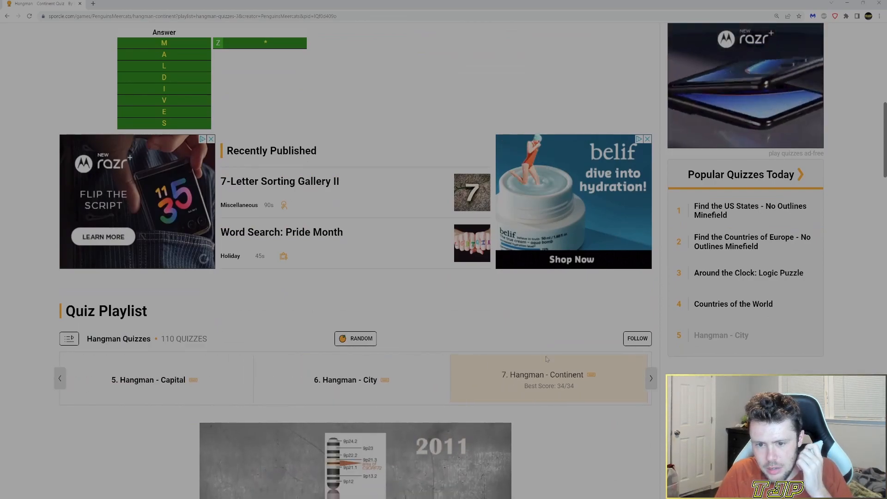
click(650, 378)
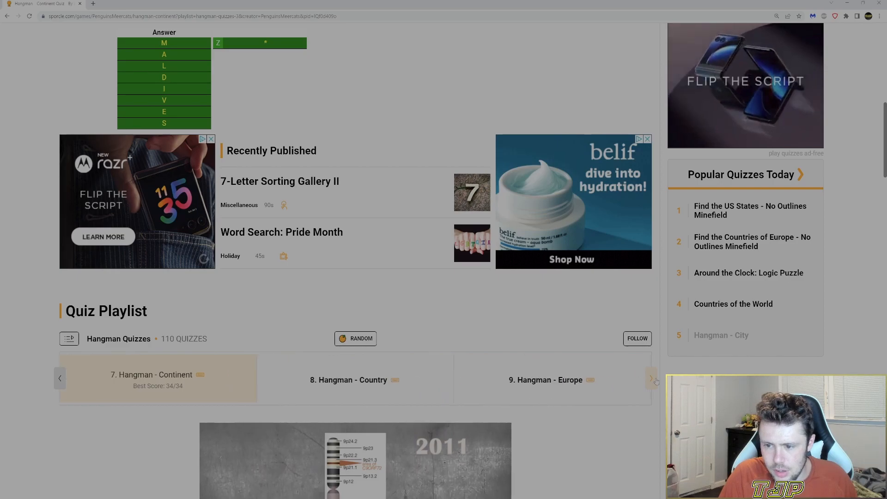
click(650, 378)
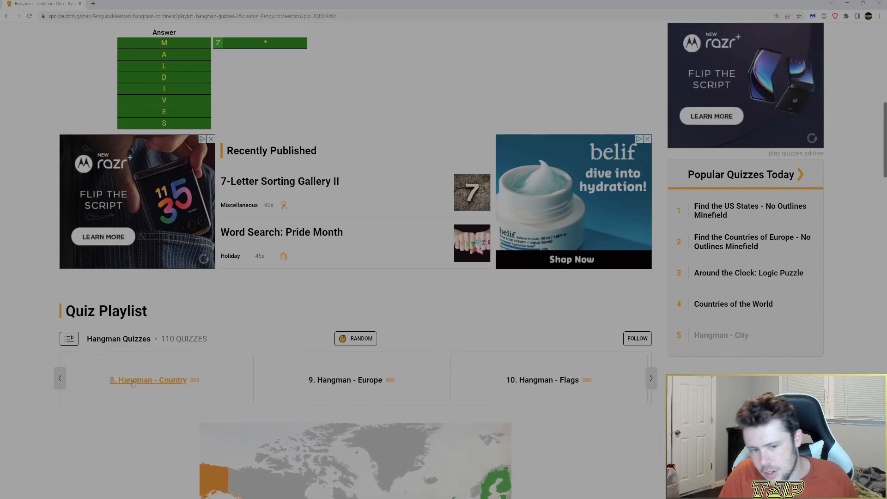
click(148, 379)
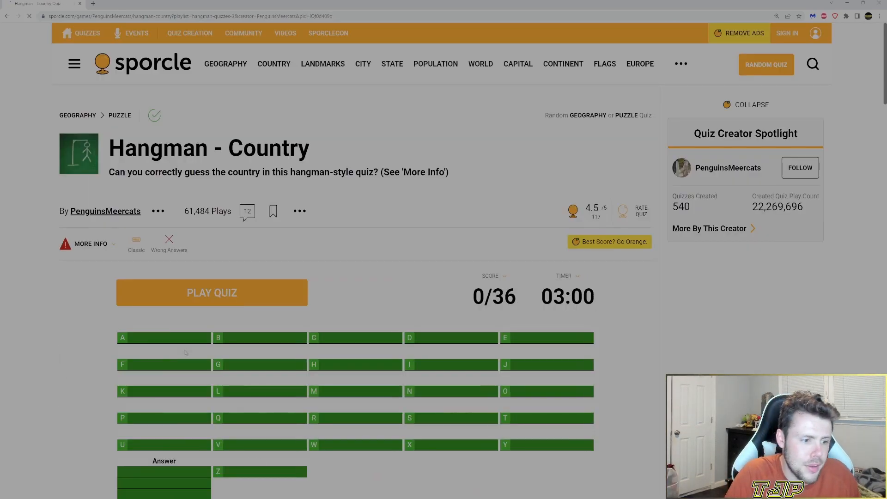
scroll(down, 3)
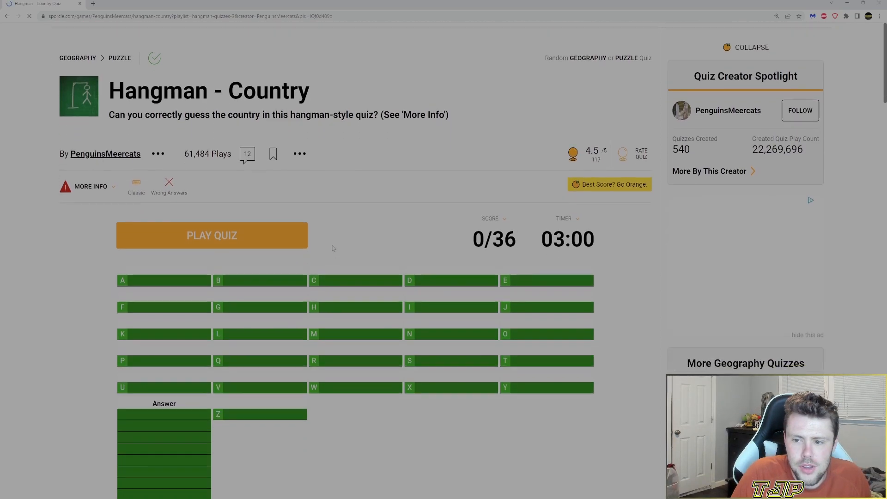
scroll(down, 3)
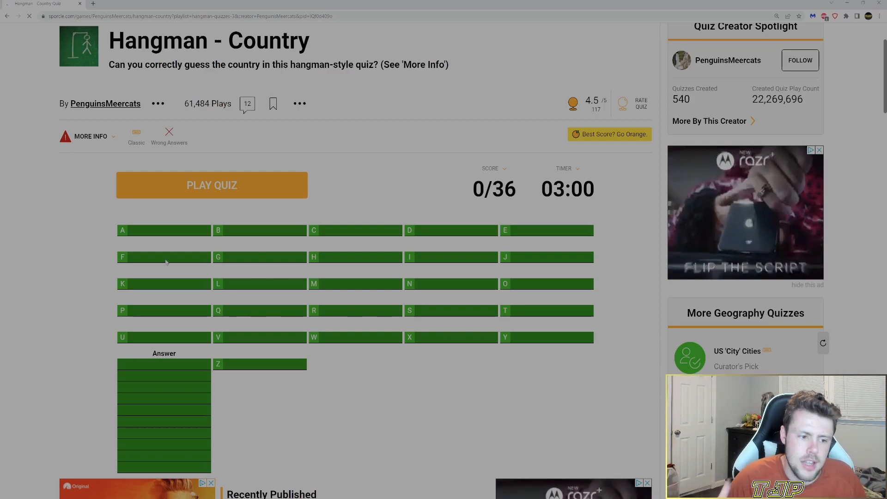
mouse_move(182, 195)
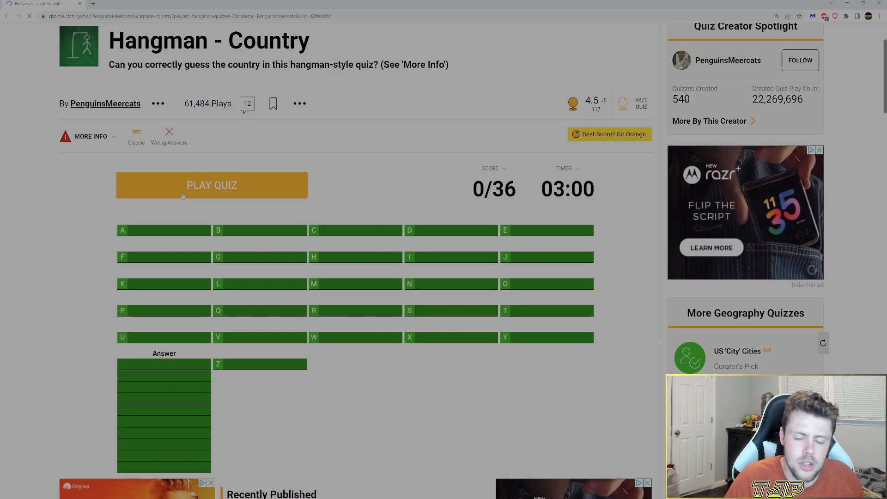
- Start the Country quiz and guess the letters A, S and U
click(211, 185)
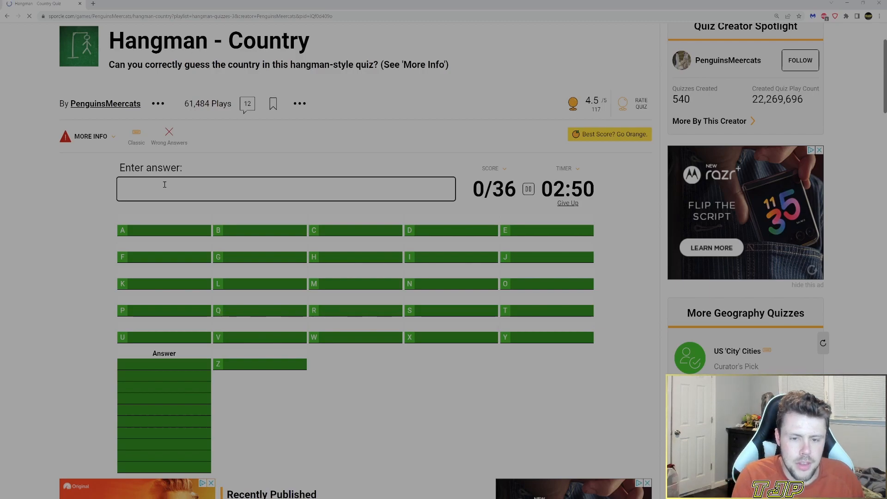
text(A)
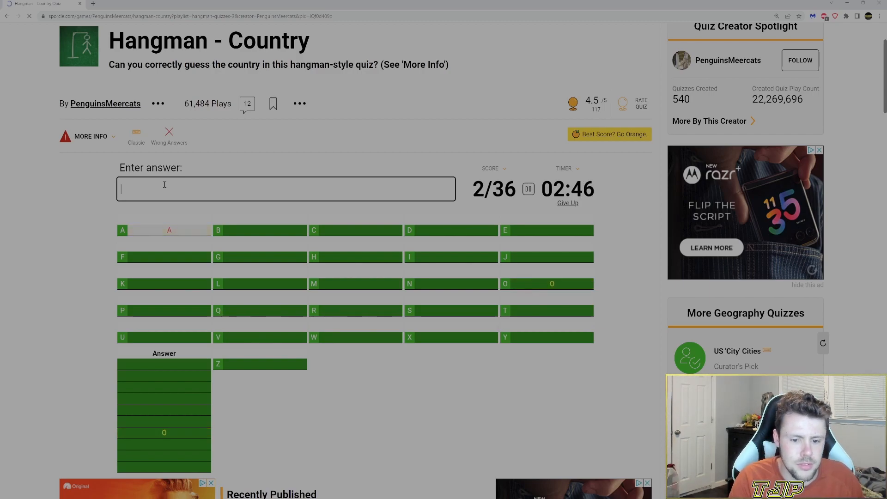
scroll(down, 3)
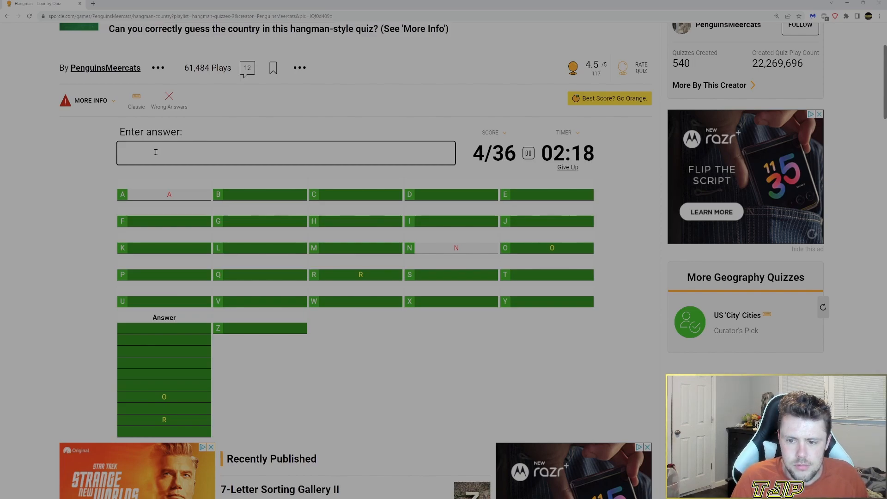
text(S)
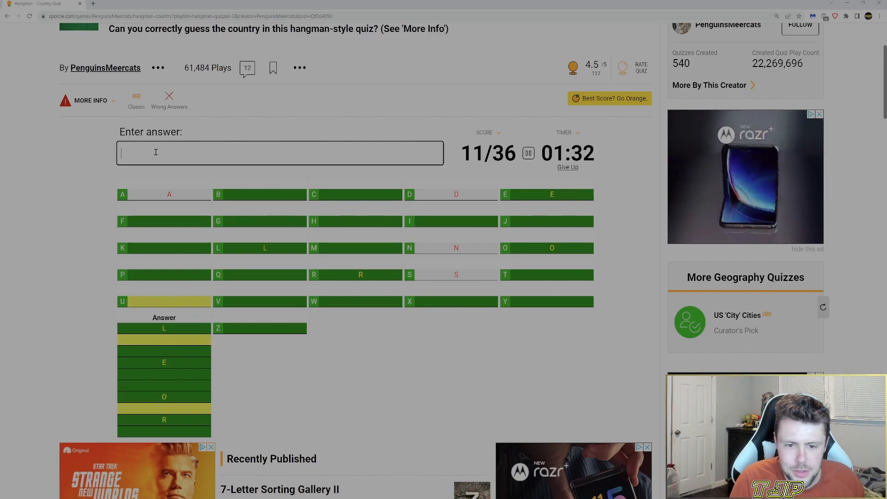
text(U)
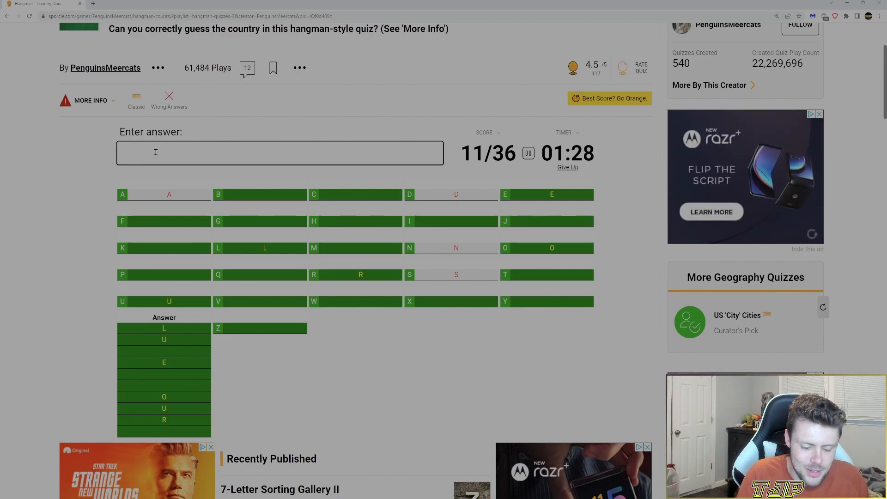
- Try luxembourg and guatemala, then enter =Luxembourg to finish at 32/36 (89%)
text(luxembourg)
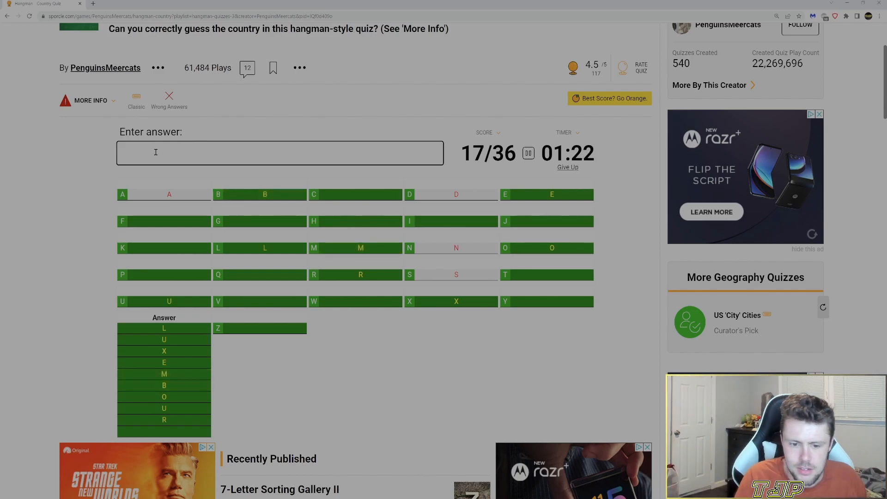
text(guatemala)
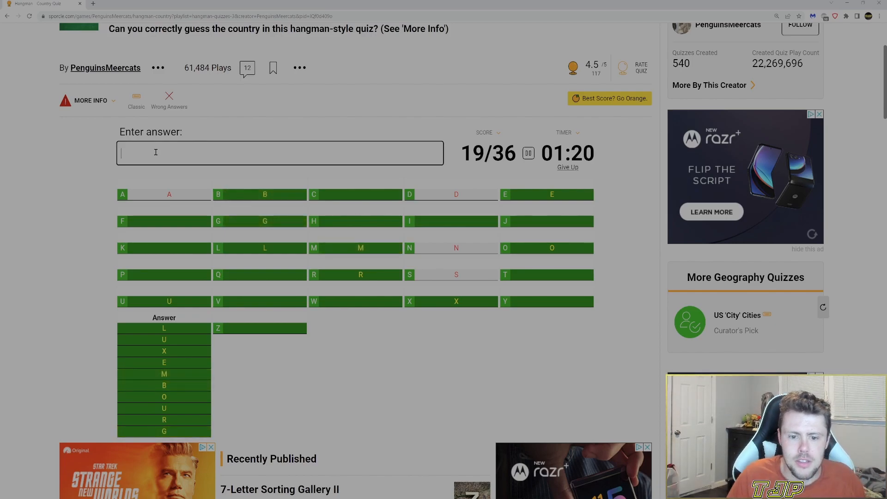
text(=L)
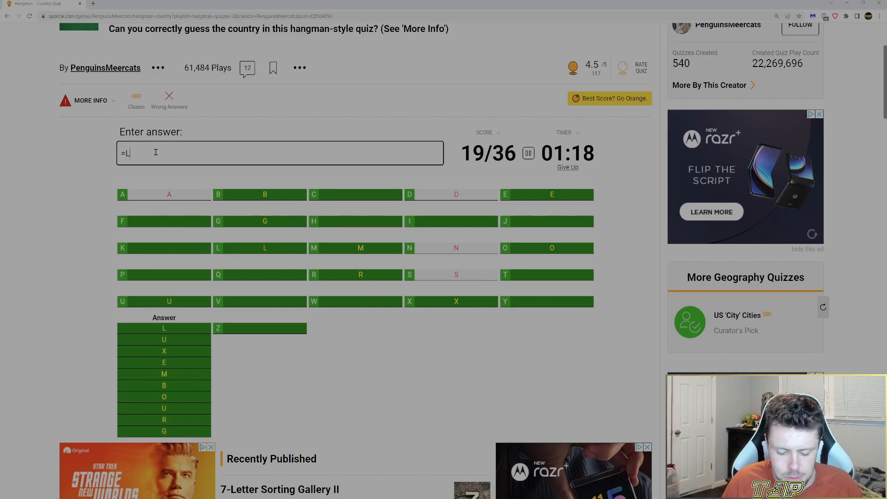
text(uxe)
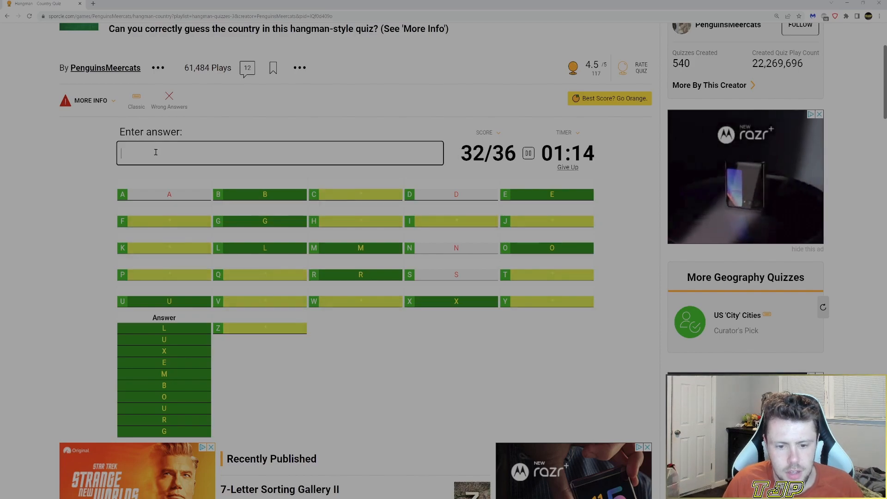
click(567, 167)
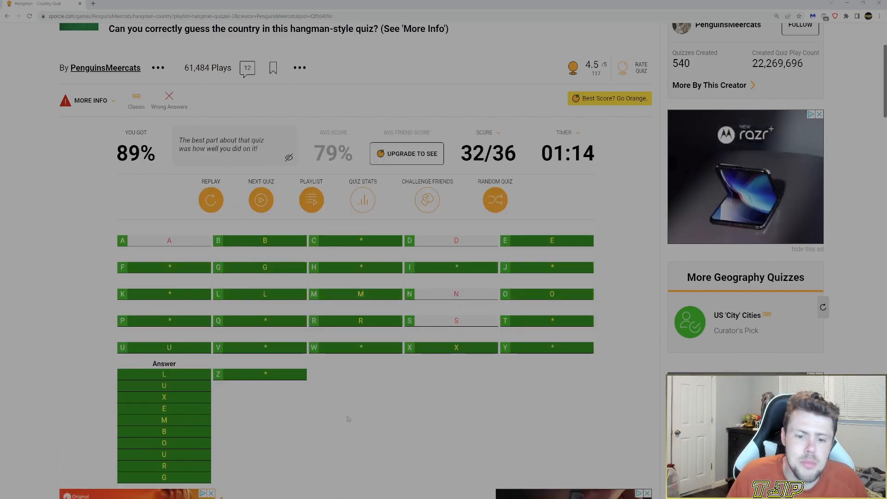
- Page the Quiz Playlist carousel to 13. Hangman - Population and open its quiz page
scroll(down, 3)
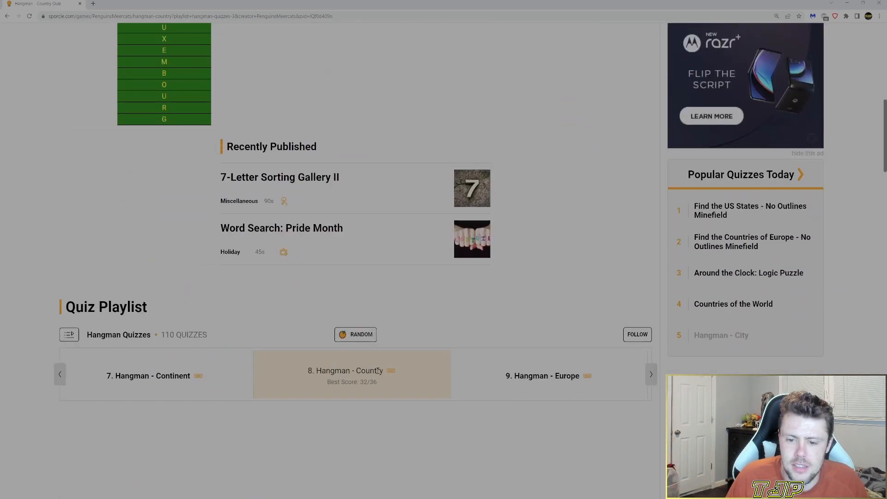
click(650, 374)
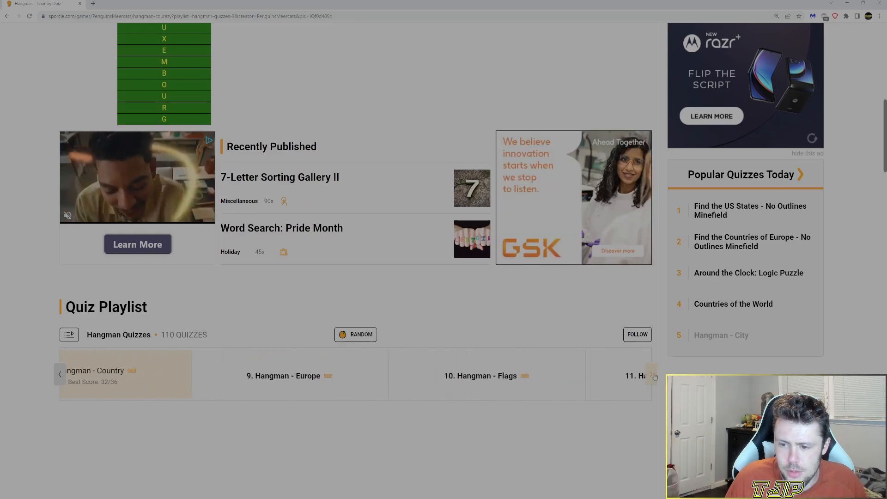
click(654, 378)
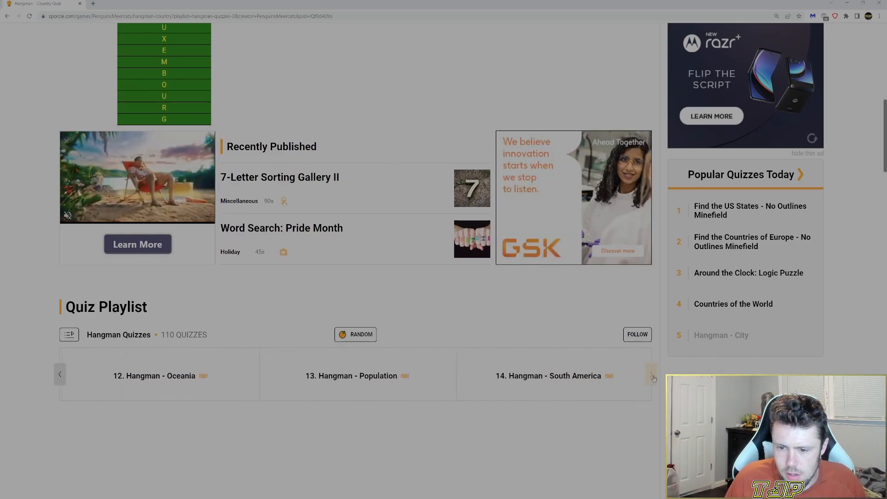
click(651, 374)
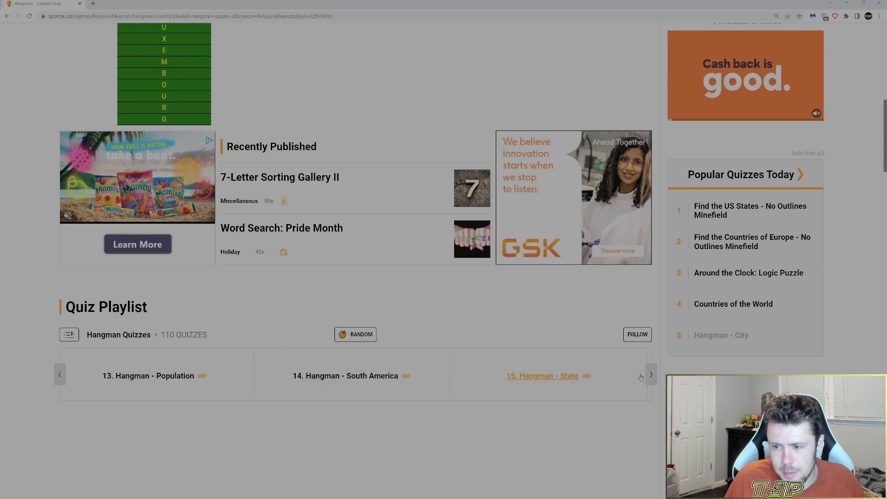
click(650, 374)
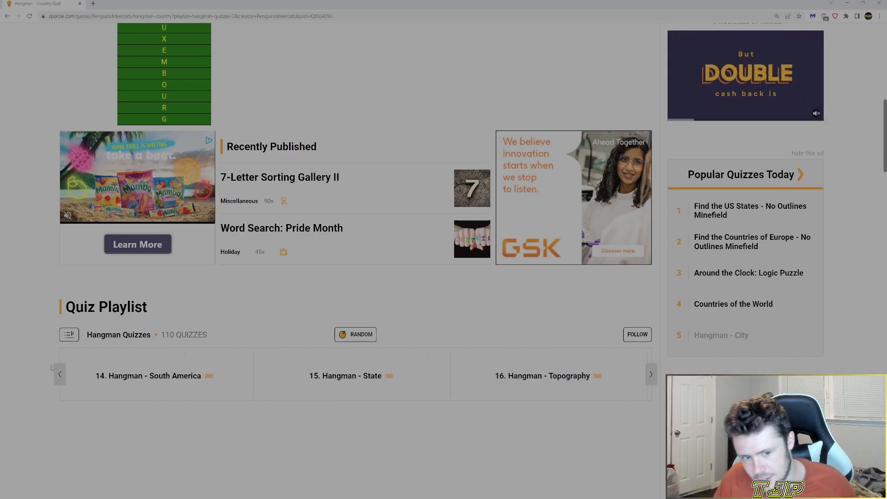
click(60, 374)
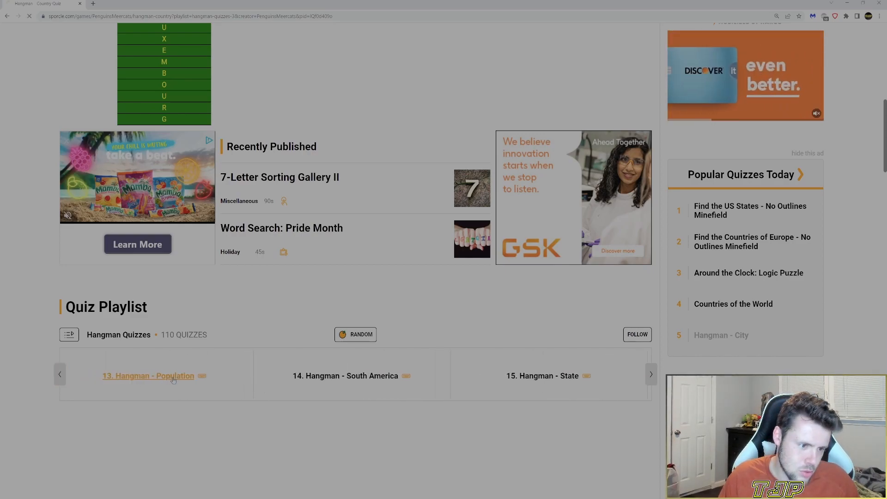
click(148, 376)
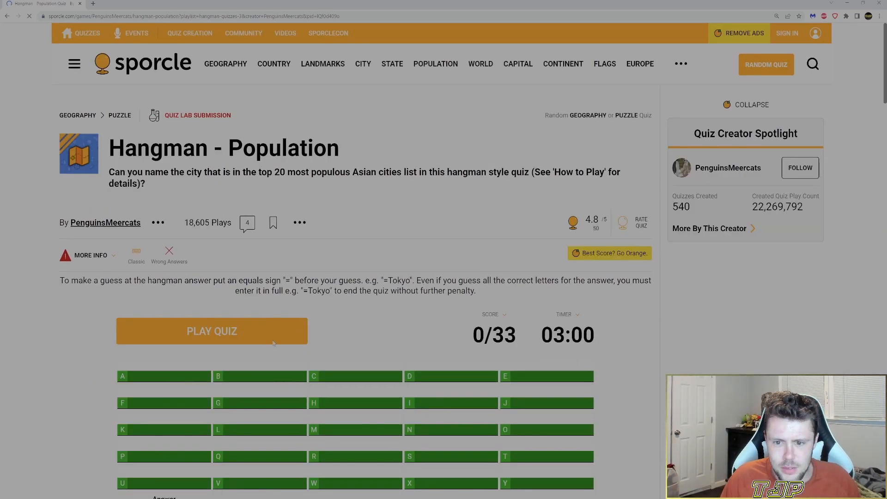
- Start the Population quiz with PLAY QUIZ, leaving the answer field ready at 0/33
scroll(down, 3)
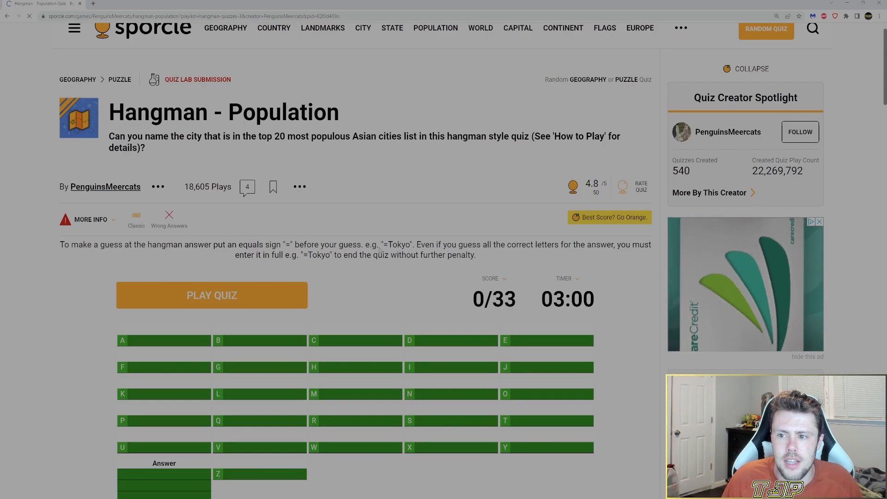
scroll(down, 3)
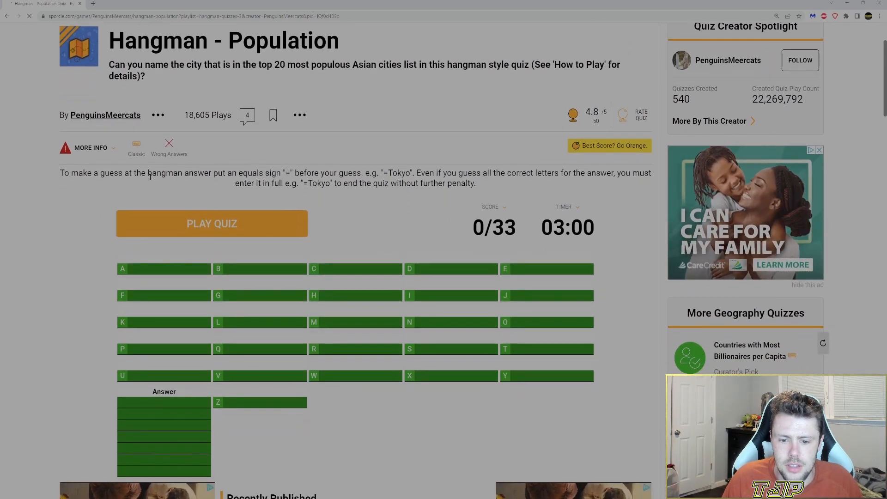
click(91, 148)
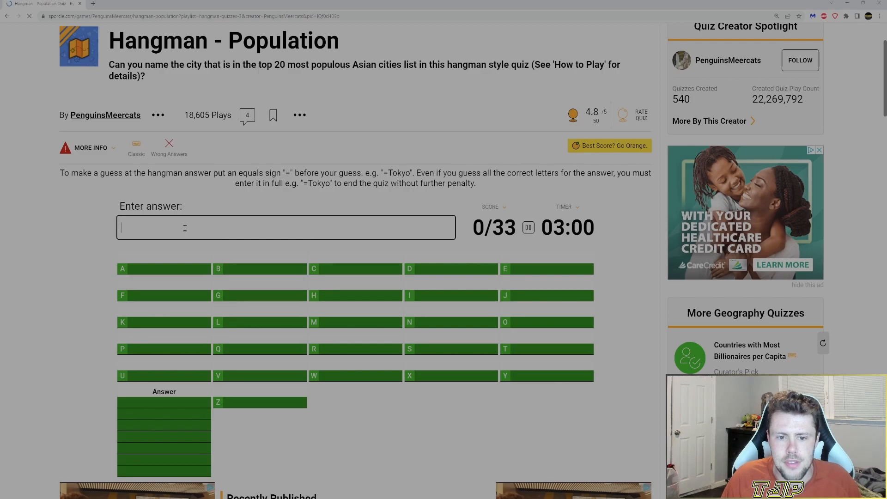
- Guess letters A, J and R, then submit =Jakarta to finish the Population quiz at 31/33 (94%)
scroll(down, 3)
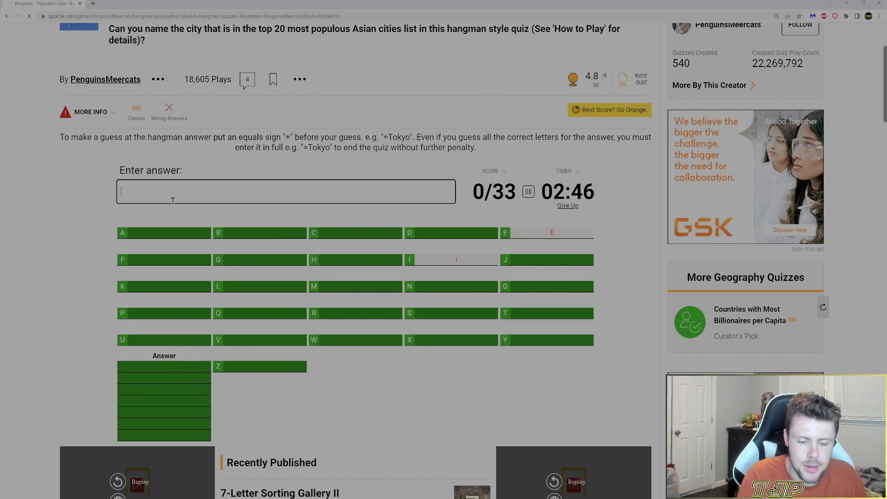
text(a)
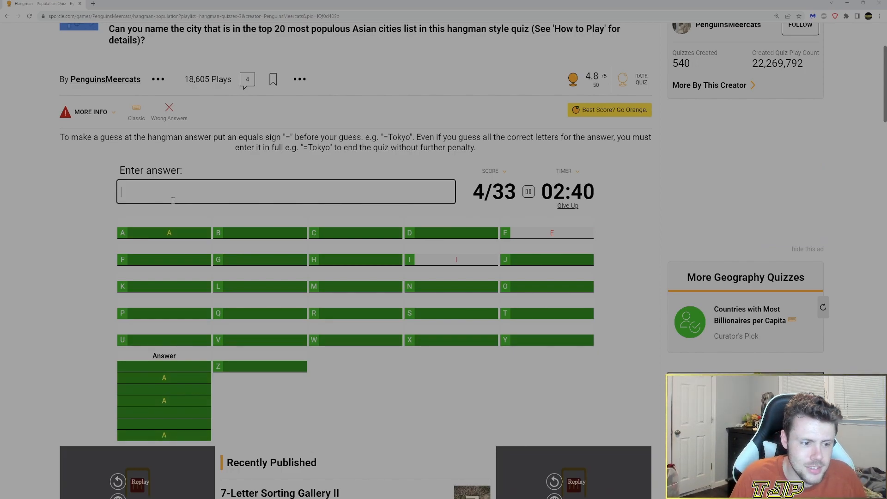
text(J)
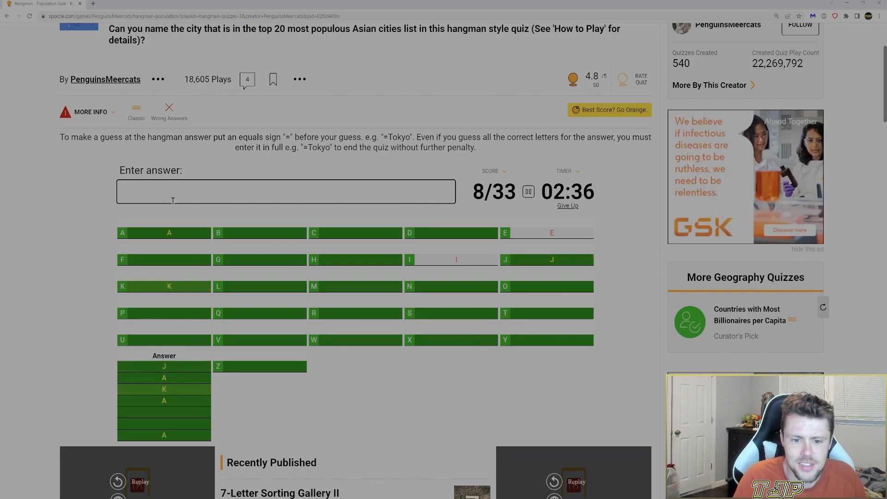
text(R)
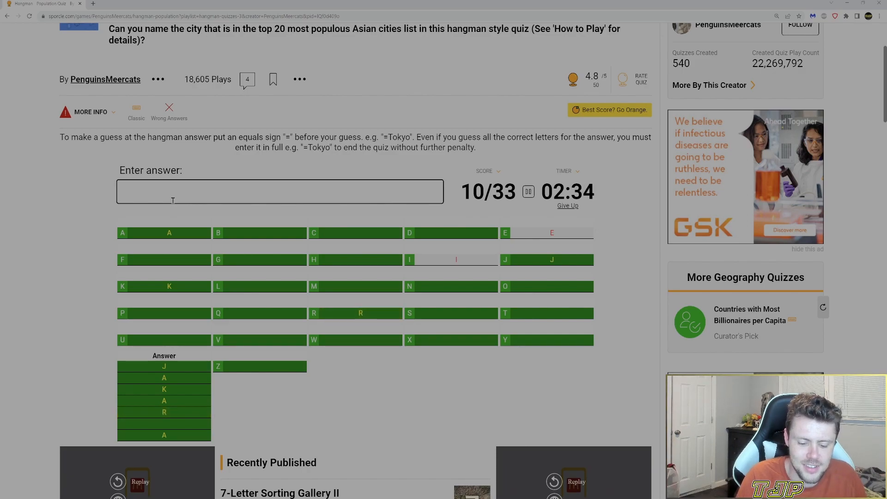
text(=)
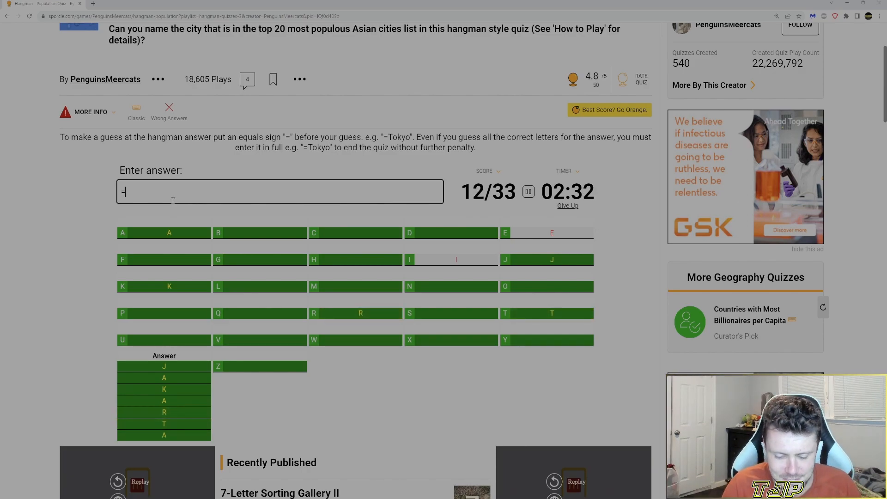
text(jak)
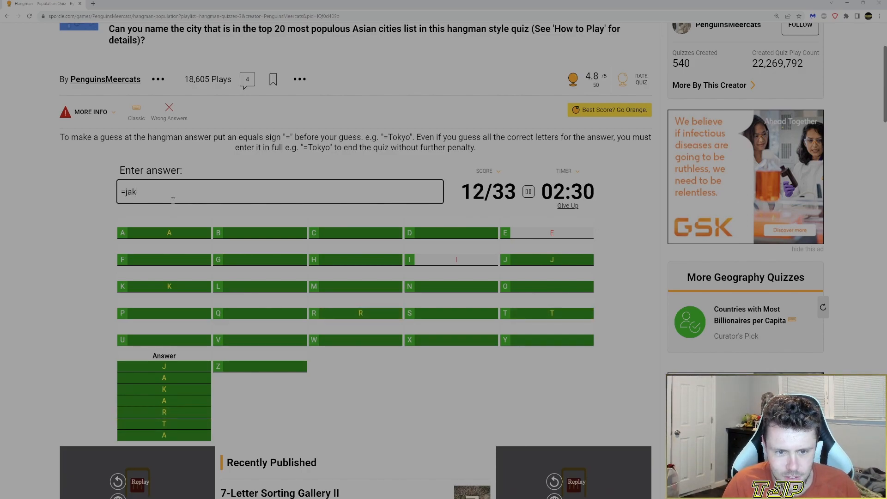
key(Return)
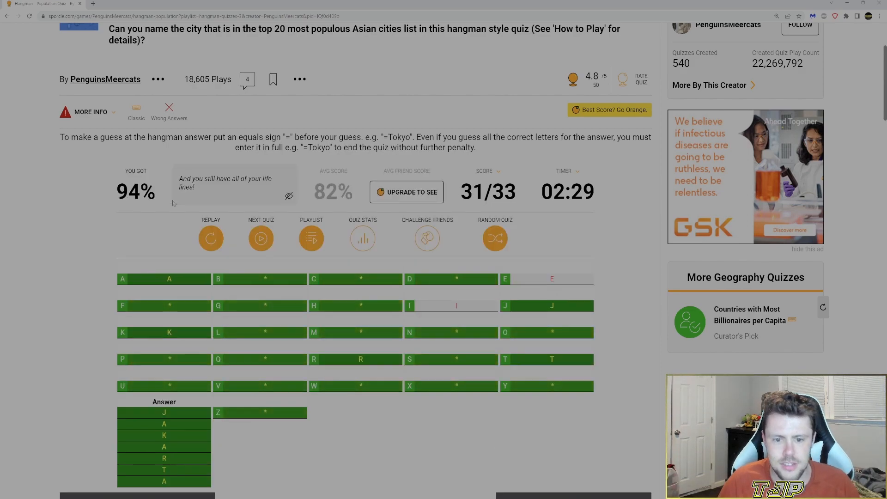
- Advance the Quiz Playlist carousel and open the 15. Hangman - State quiz page
scroll(down, 3)
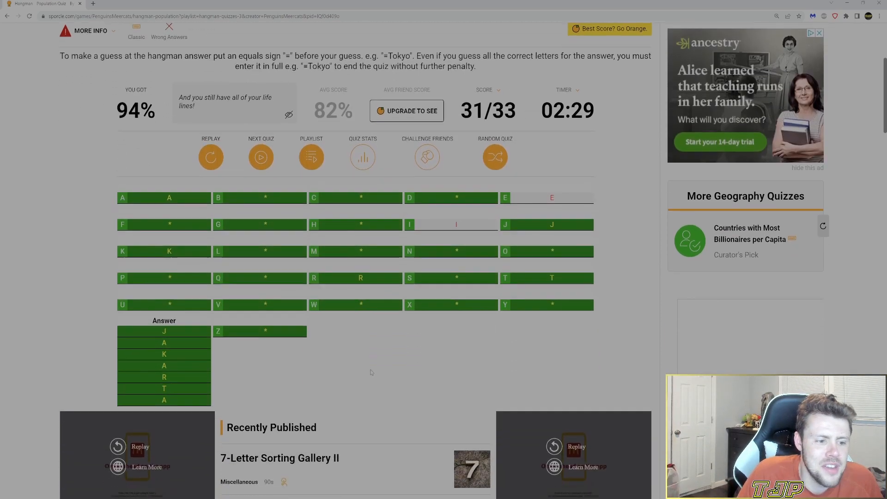
scroll(down, 3)
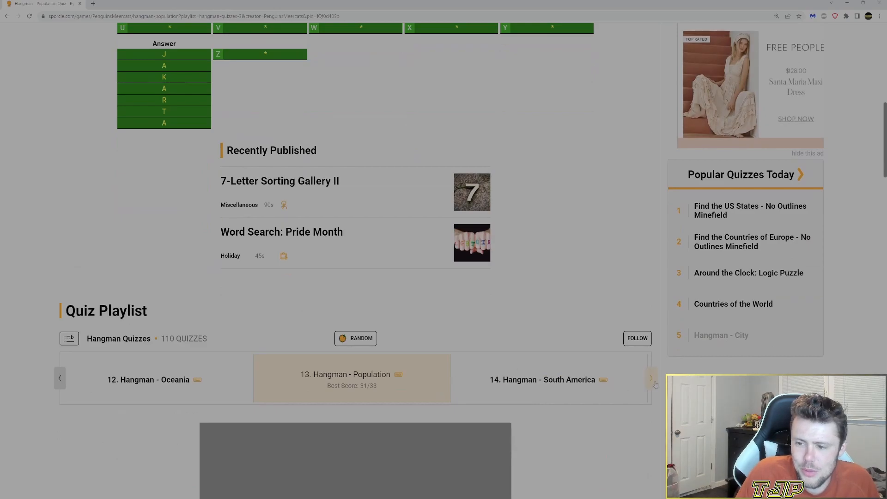
click(650, 378)
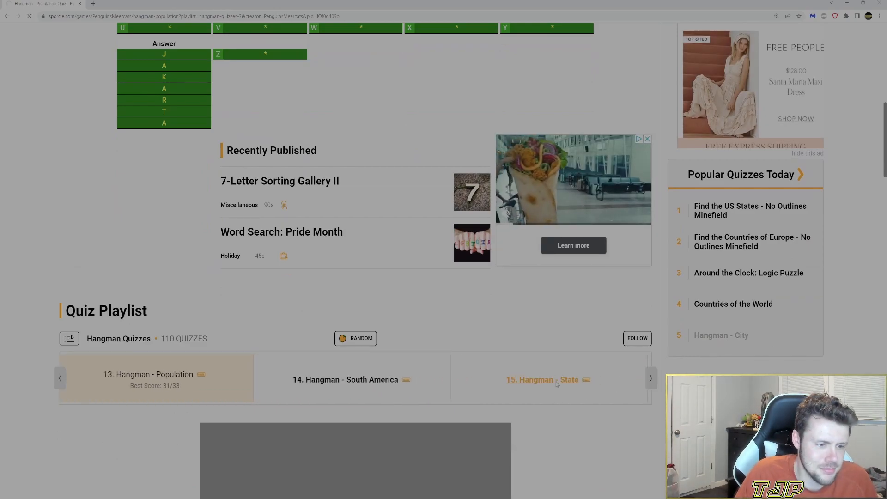
click(542, 380)
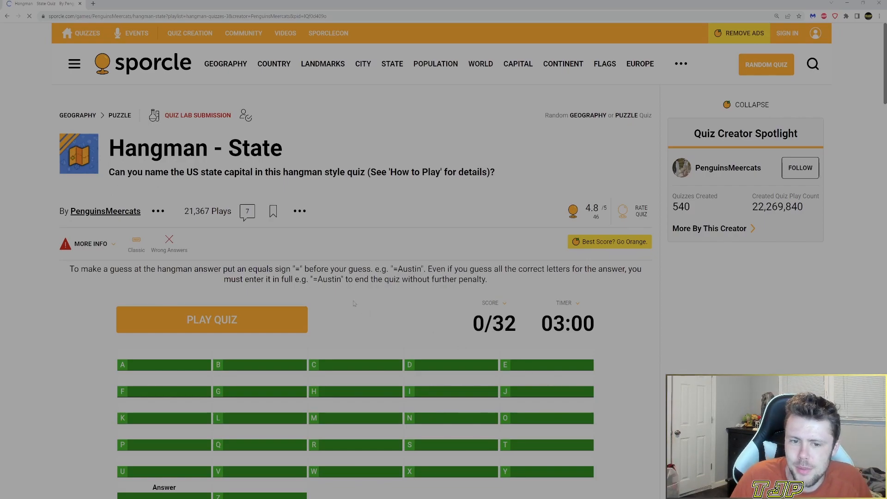
- Start the State quiz with PLAY QUIZ, timer running from 2:16 at 0/32
scroll(down, 3)
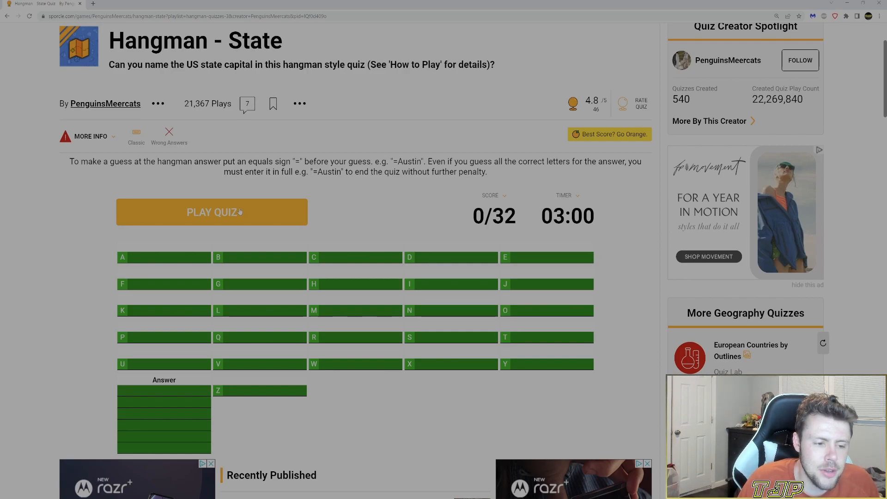
click(211, 213)
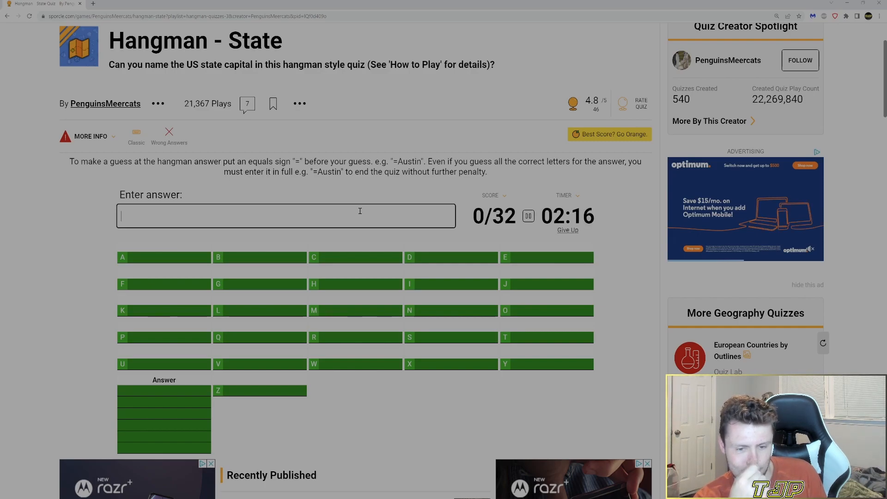
- Guess letters A and P, then submit =Topeka to solve the State quiz at a perfect 32/32
text(A)
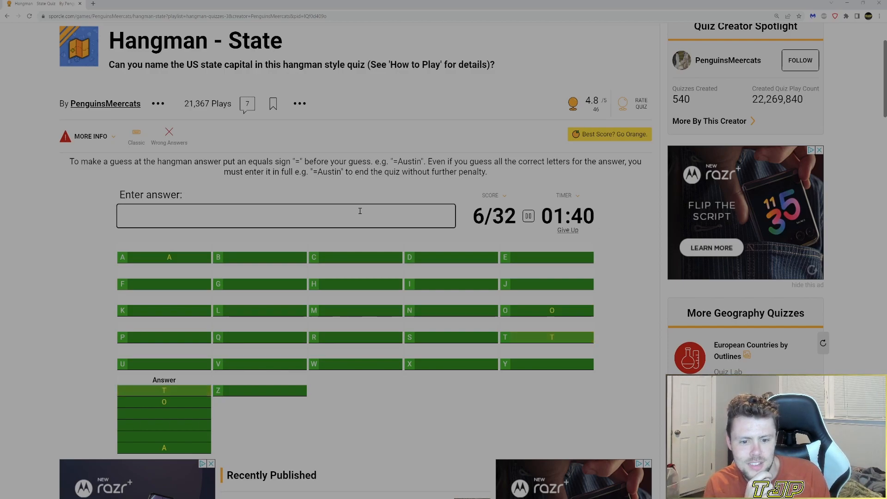
text(p)
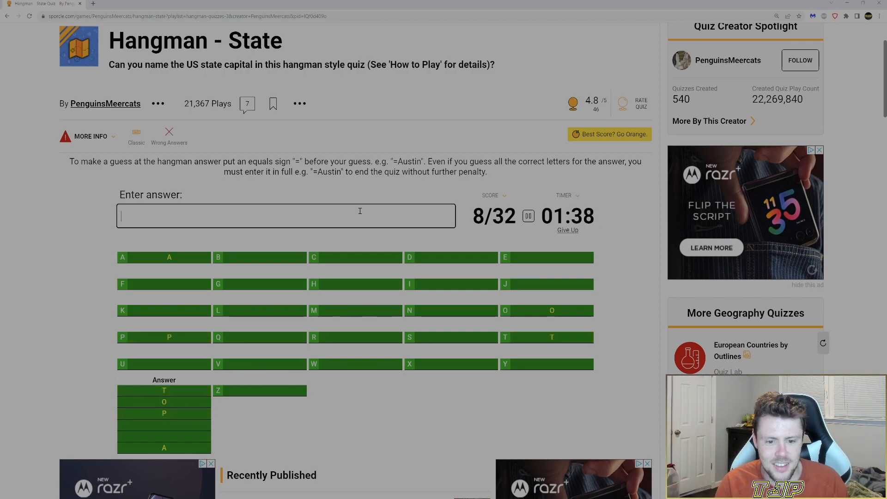
text(=to)
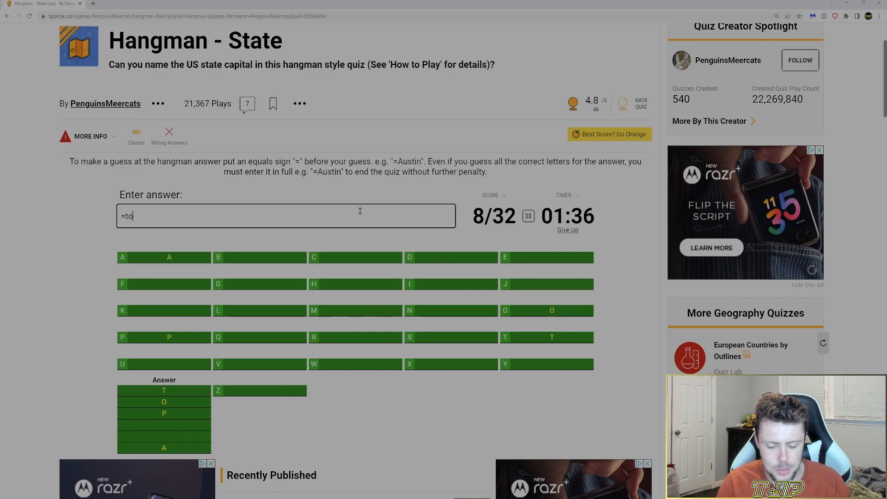
key(Return)
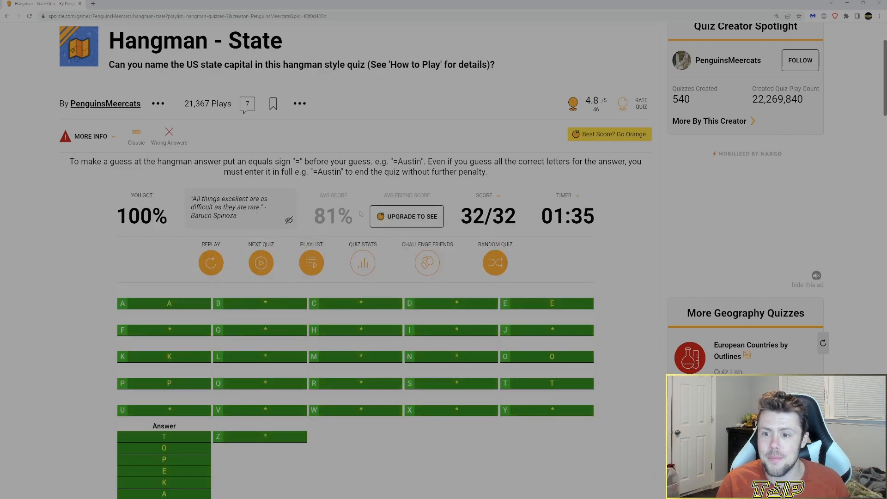